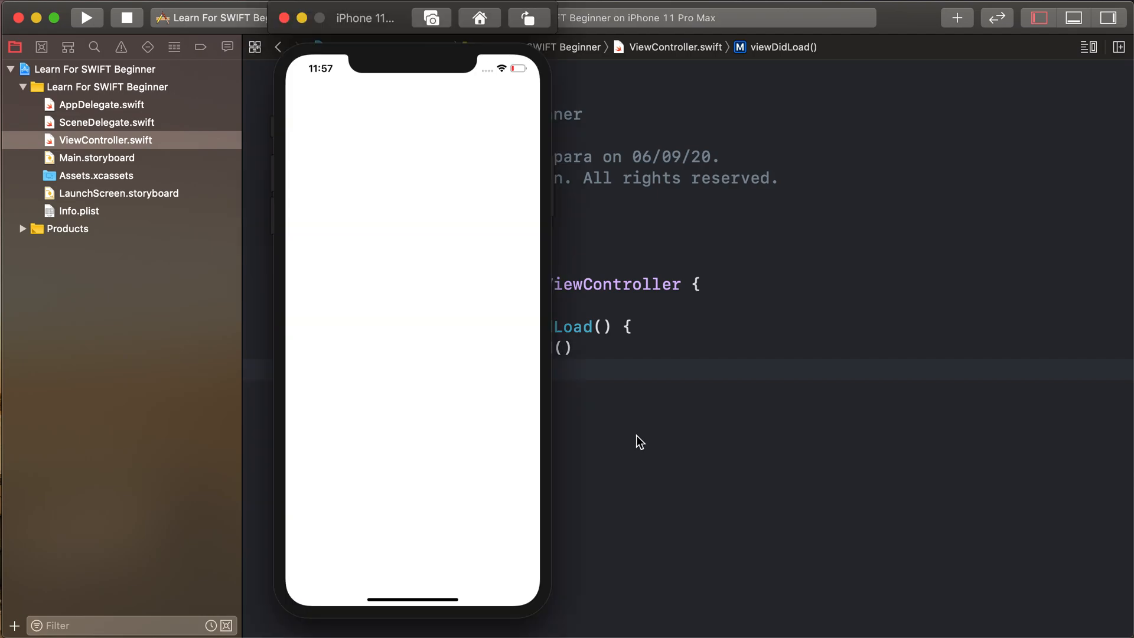
Stop the blank running app and return to ViewController.swift in the editor
click(85, 18)
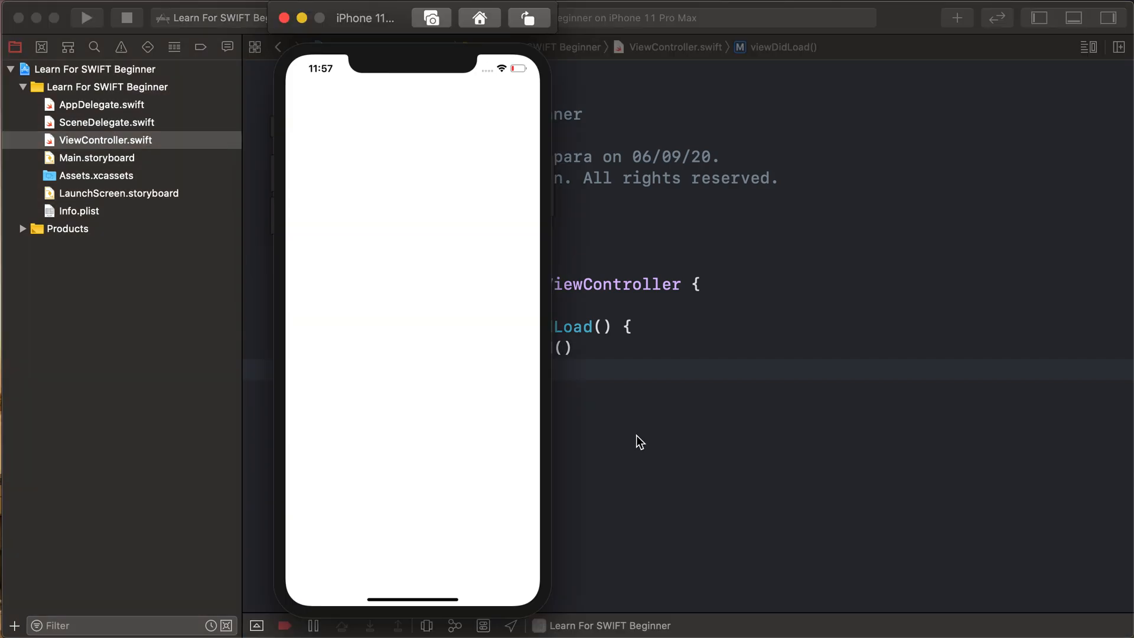
mouse_move(624, 372)
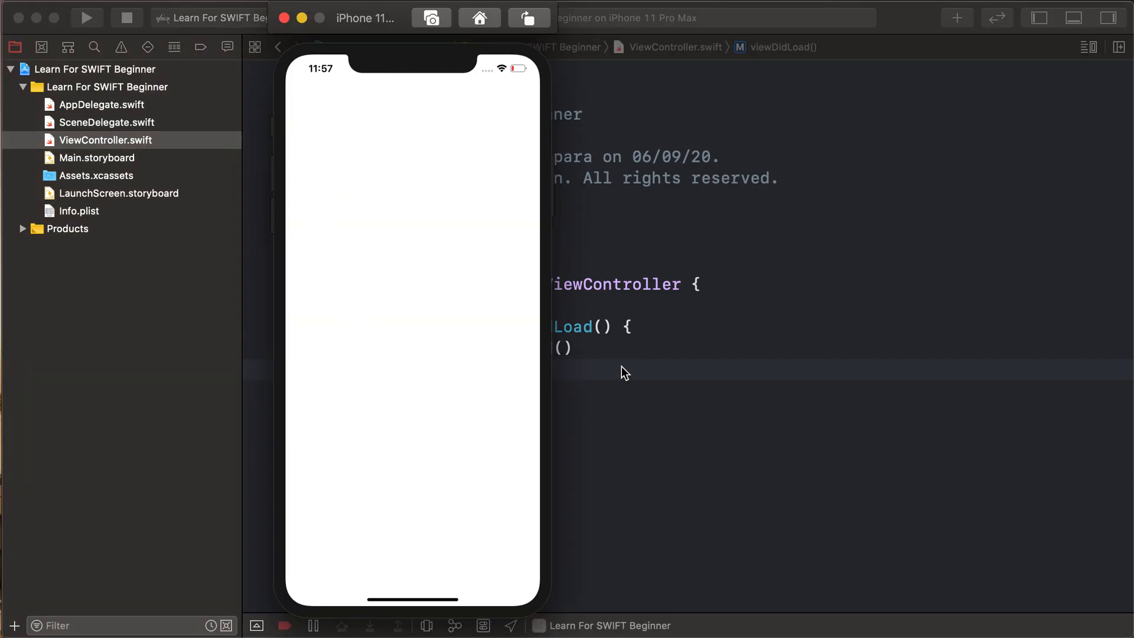
click(127, 18)
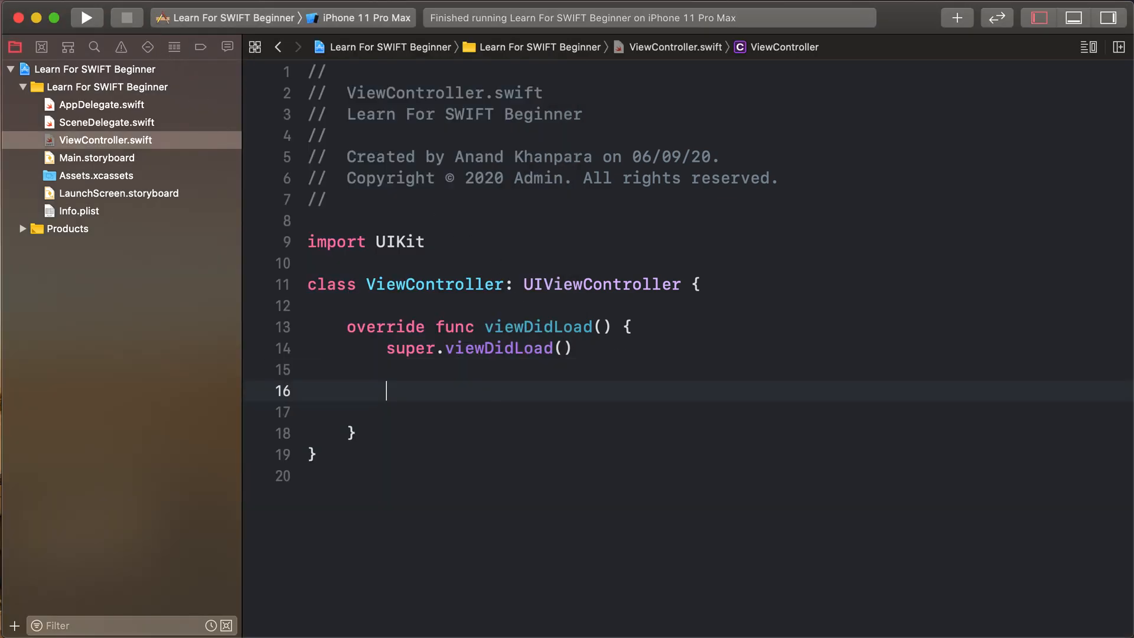
Write viewDidLoad code creating a 200×200 viewRed, centring it, colouring it .red and adding it as a subview
text(let)
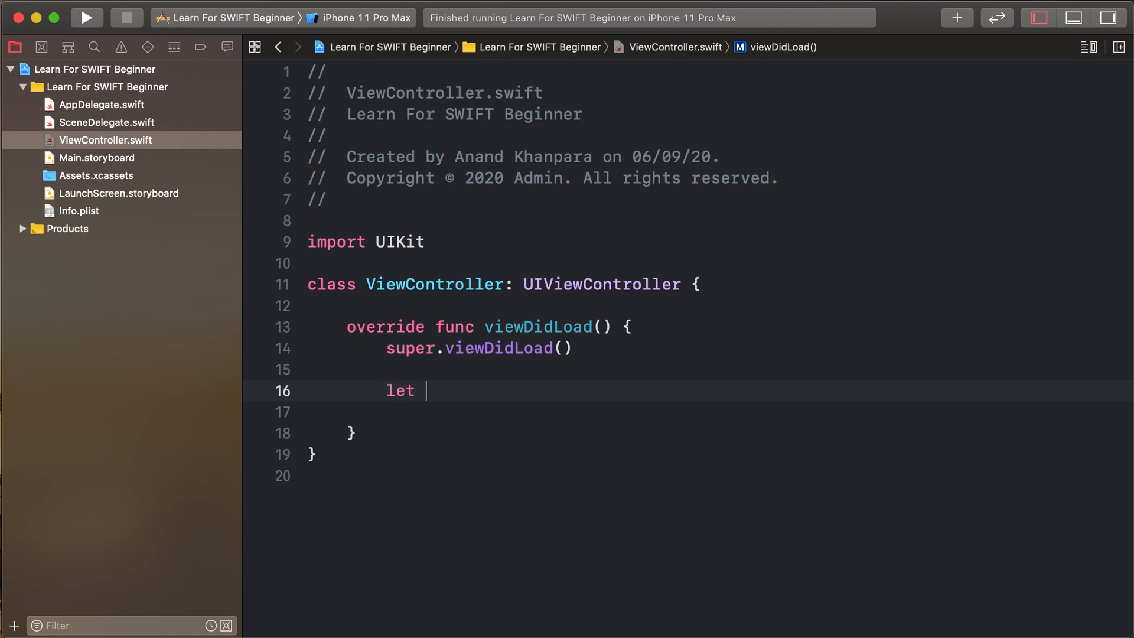
text(viewRed = UIView(frame: CGRect)
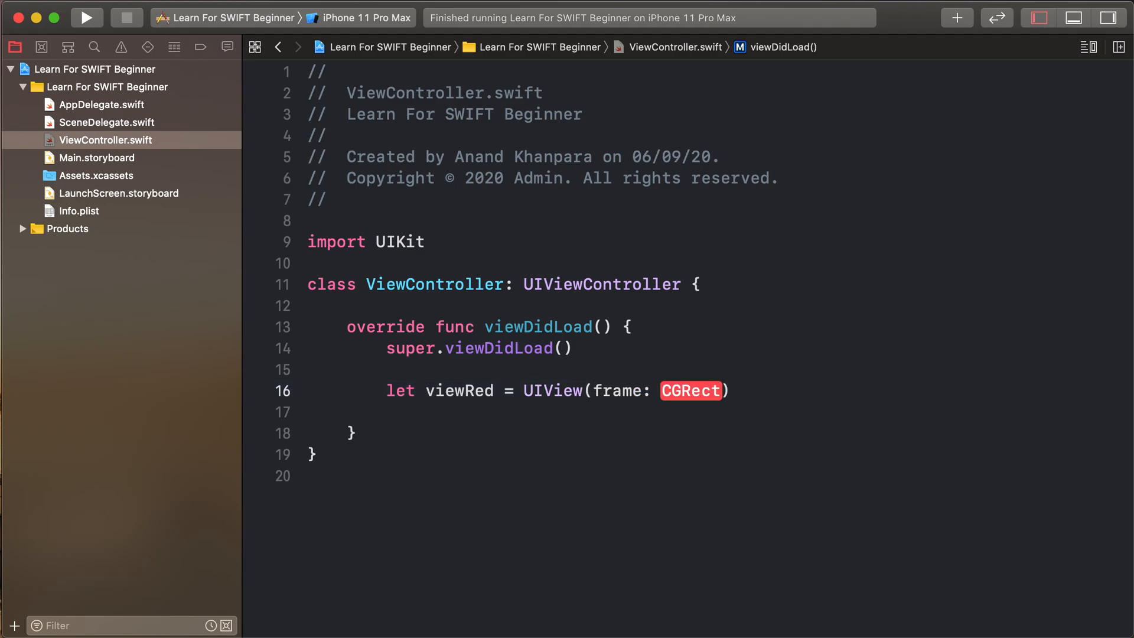
text(())
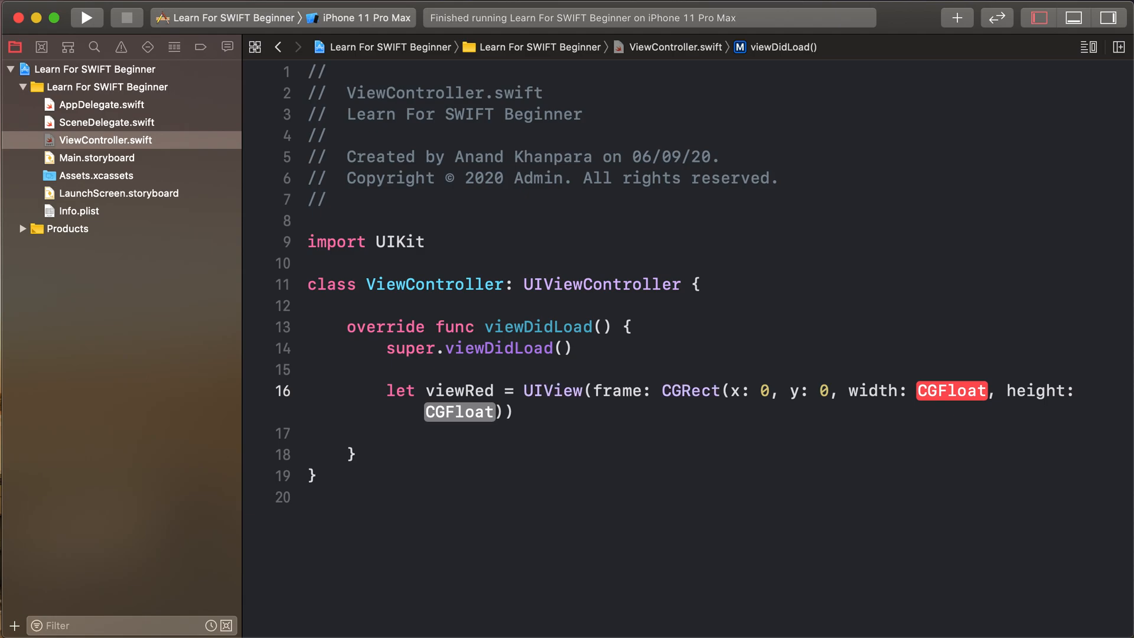
text(200)
click(709, 432)
text(view)
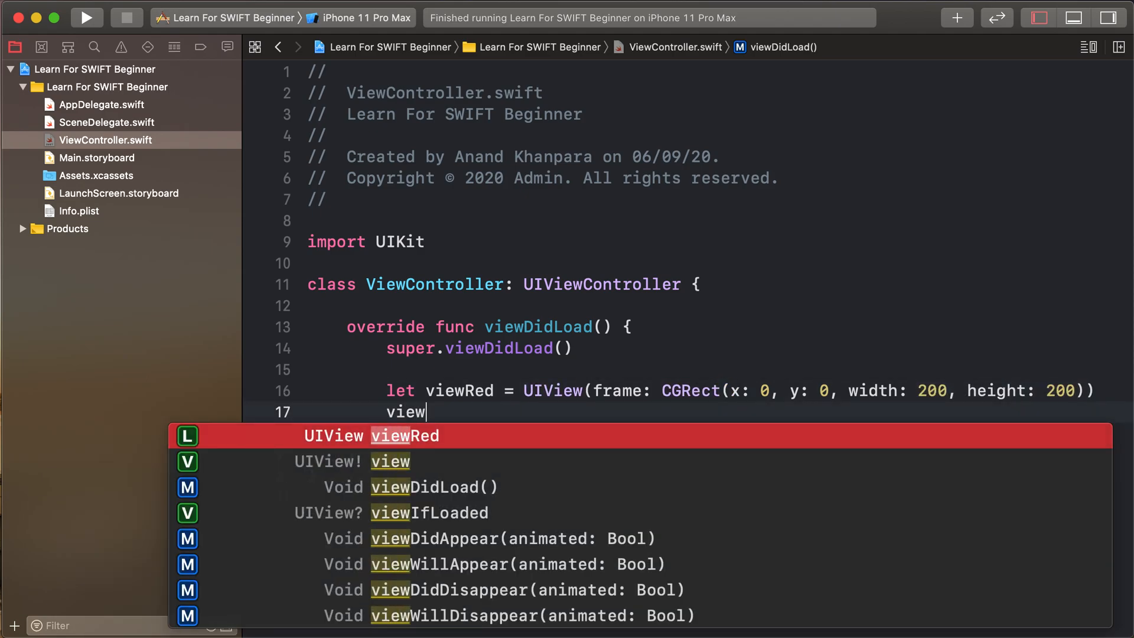
text(Red.center =)
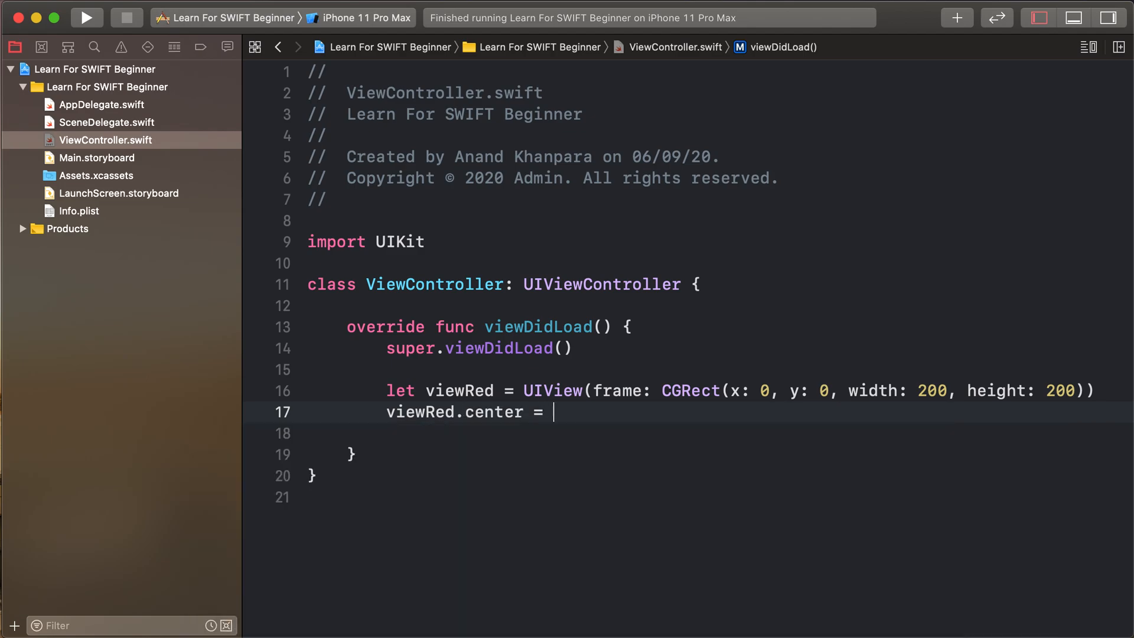
text(view.center)
click(700, 432)
text(viewRed.)
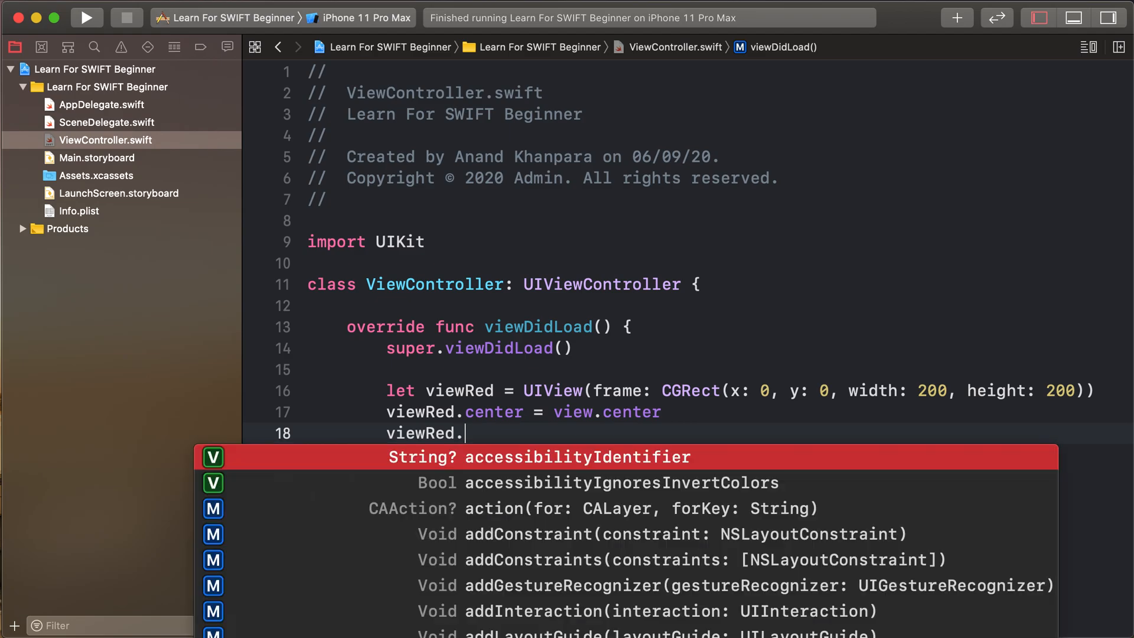
text(backgroundColor = .red)
text(view.addSubview()
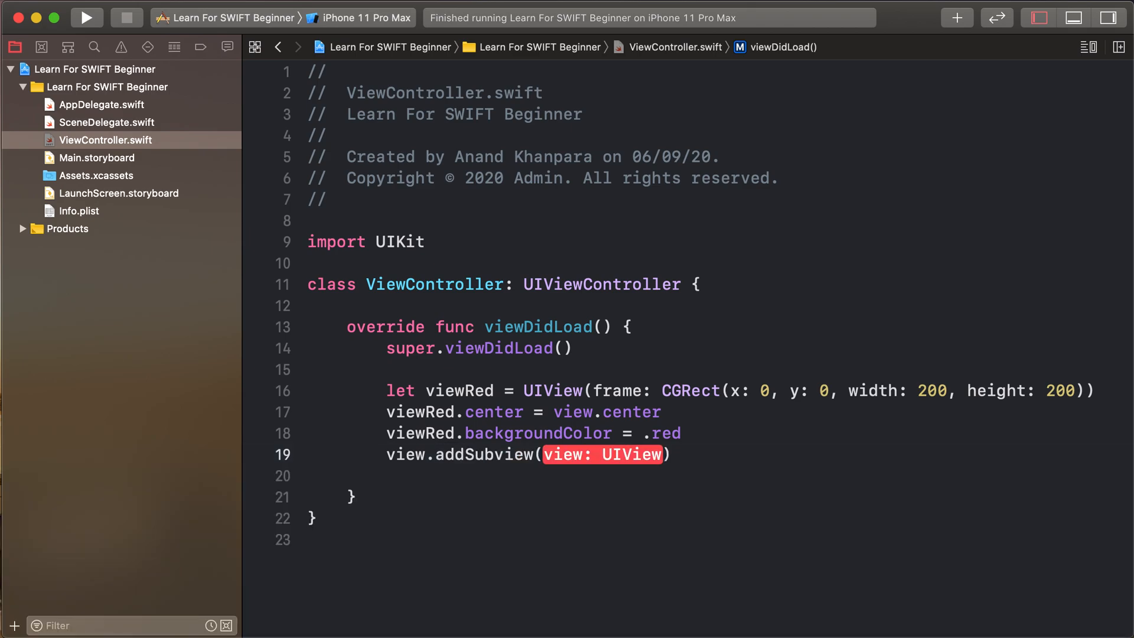
text(viwe)
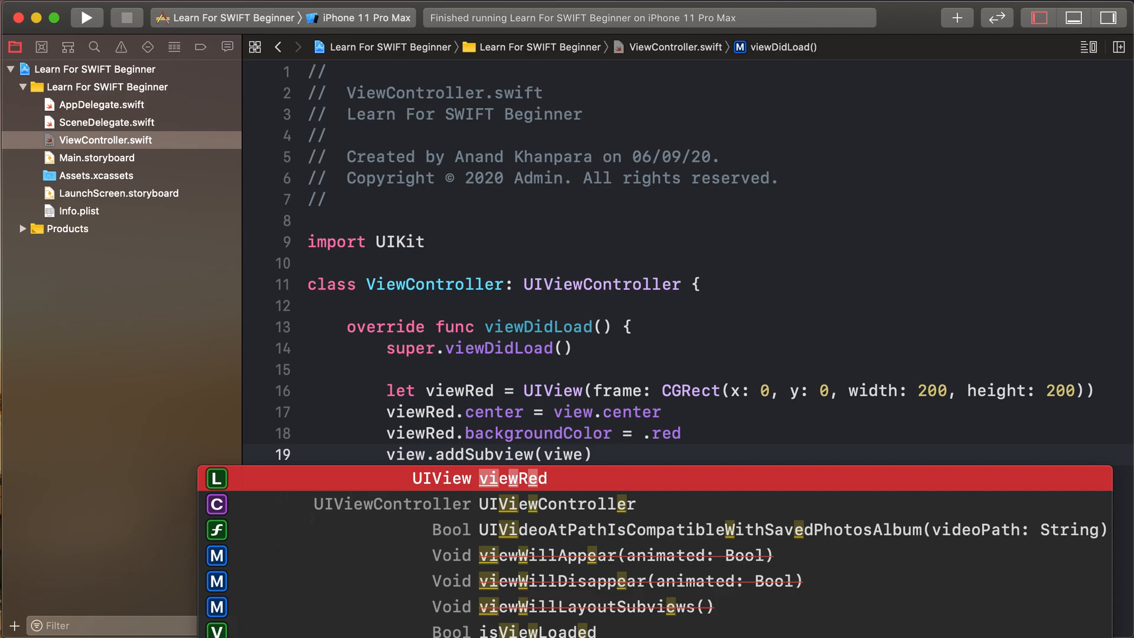
key(Return)
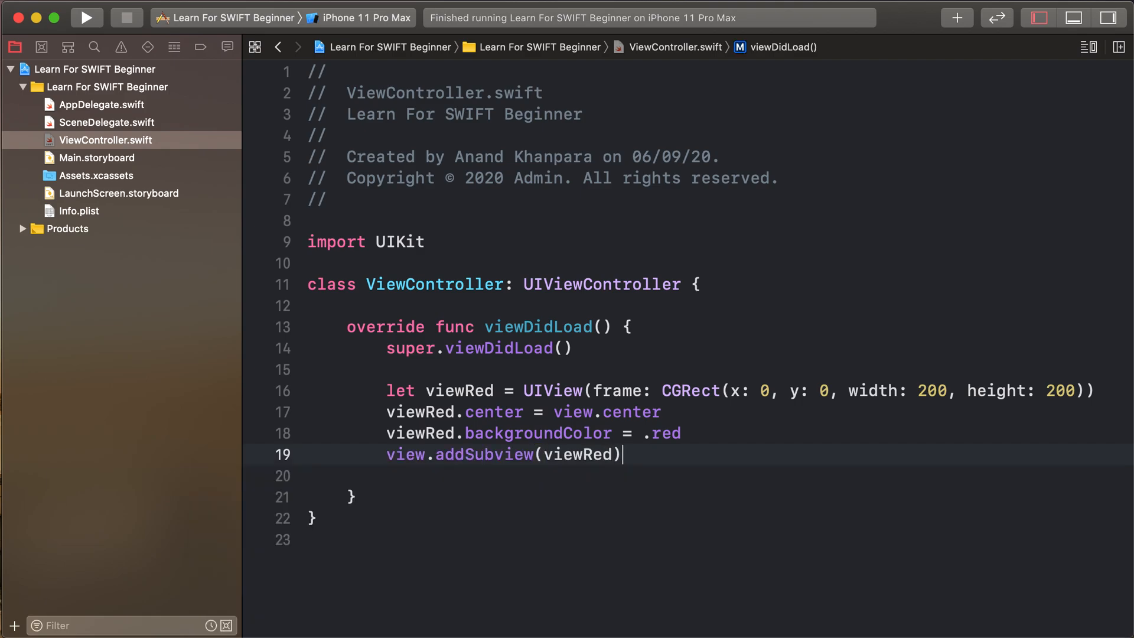
Run the app to confirm the red square appears centred on the white screen
click(85, 18)
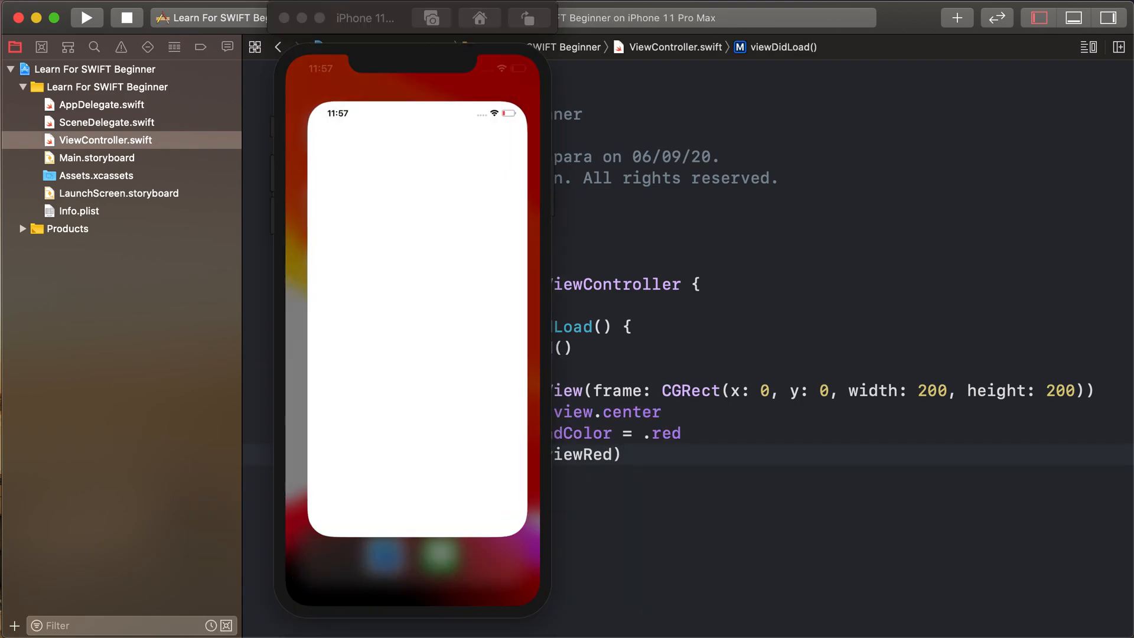
click(87, 18)
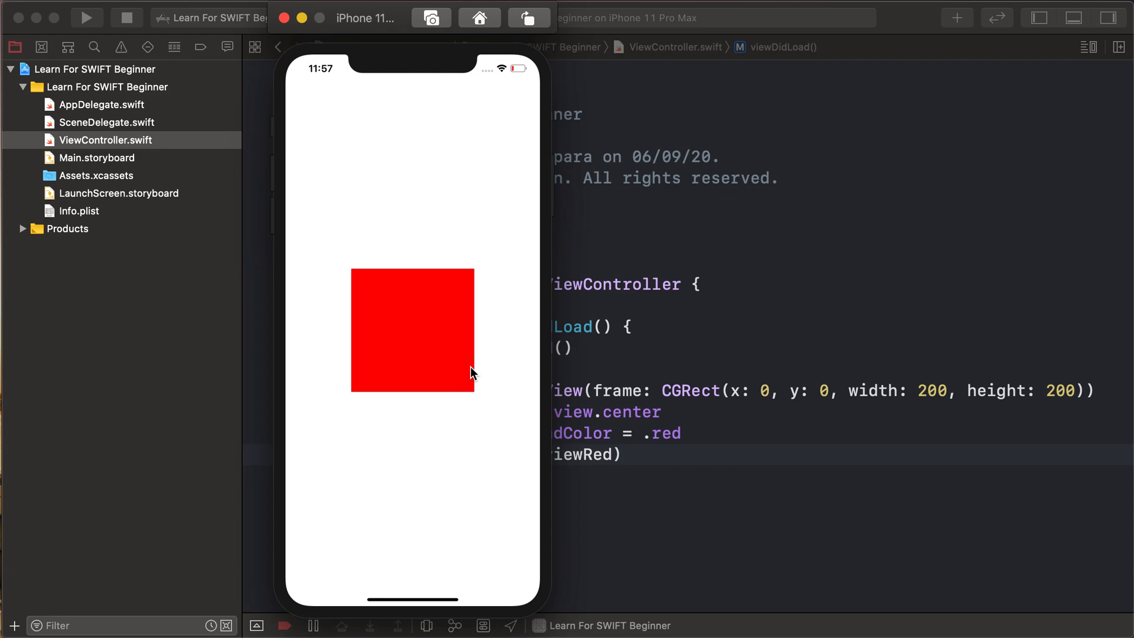
mouse_move(425, 336)
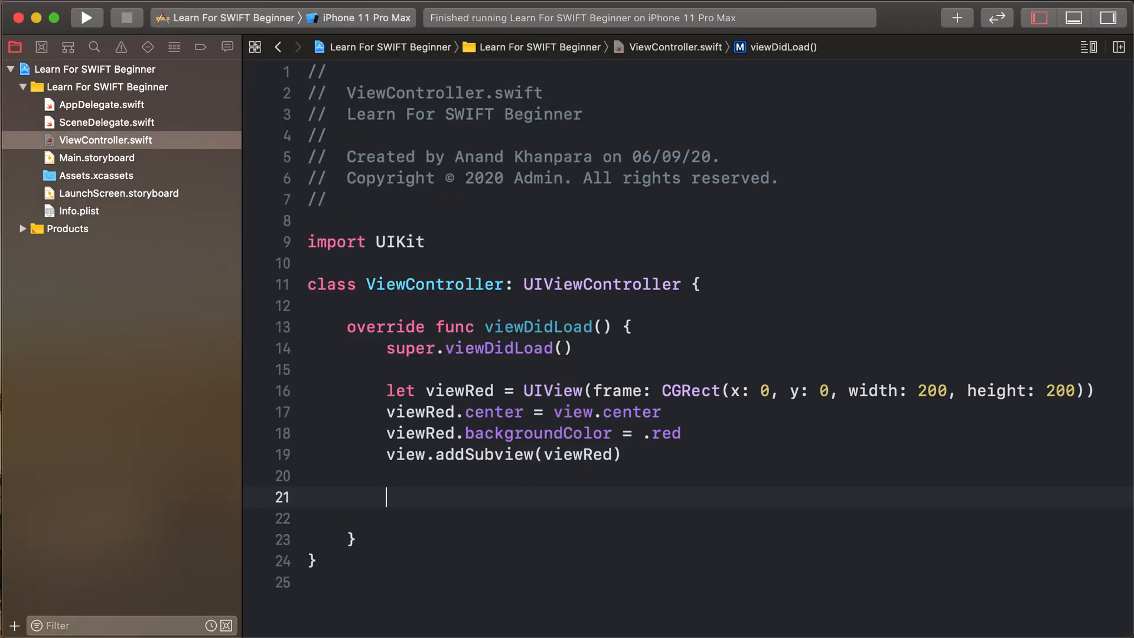
Declare let menu = UIContextMenuInteraction(delegate: self) and adopt UIContextMenuInteractionDelegate on the class
text(let)
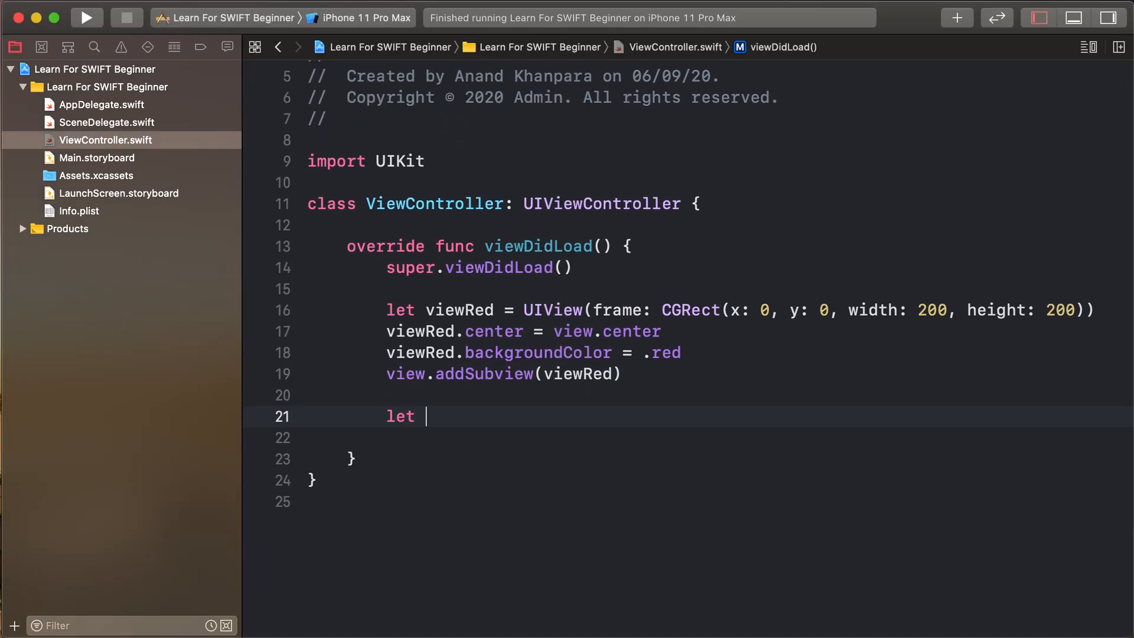
text(menu)
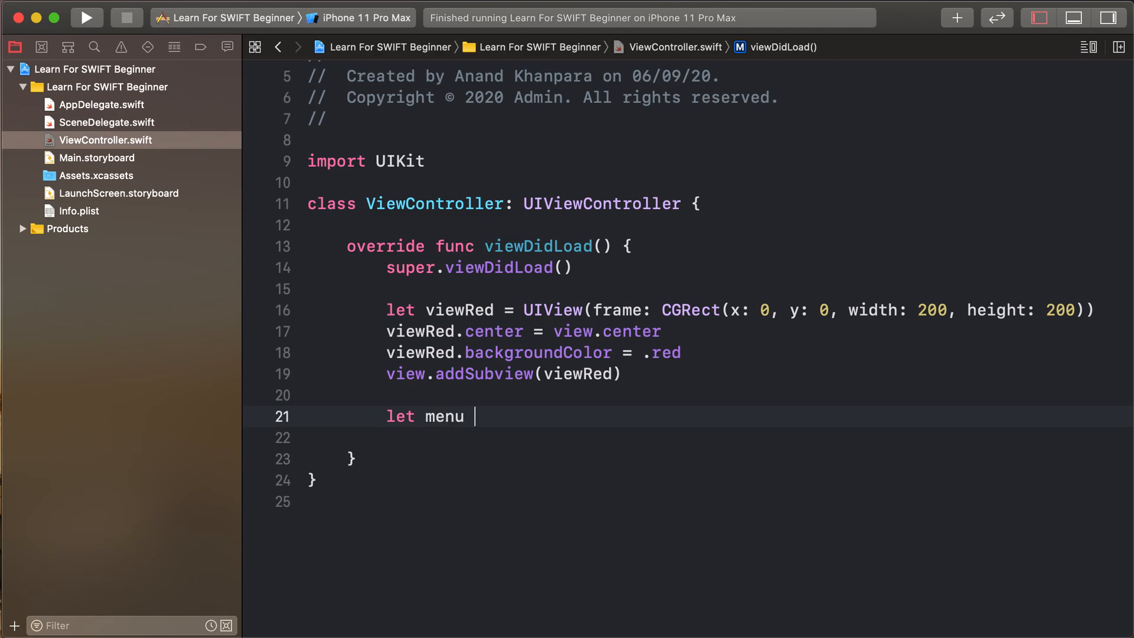
text(= UIContextMenuInteraction(delegate: UIContextMenuInteractionDelegate)
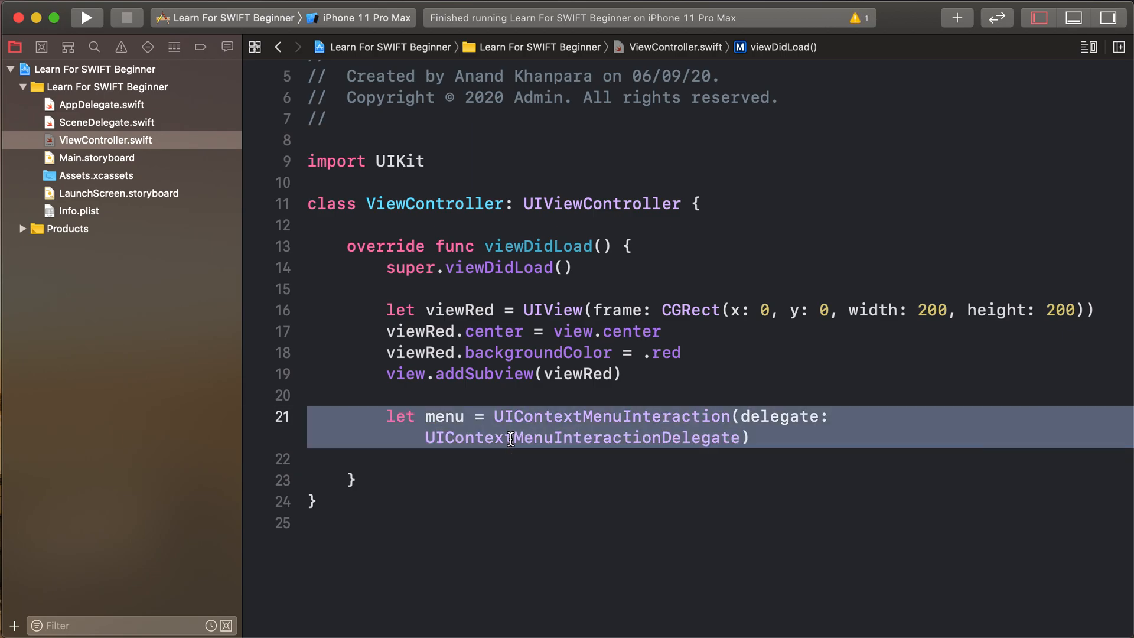
text(sel)
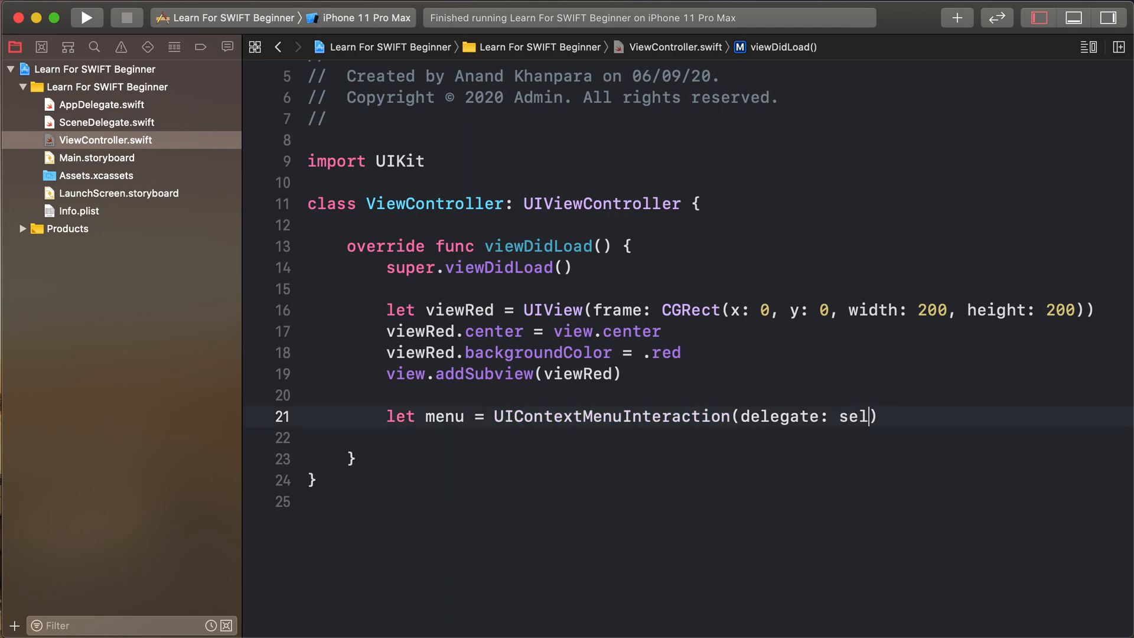
text(f)
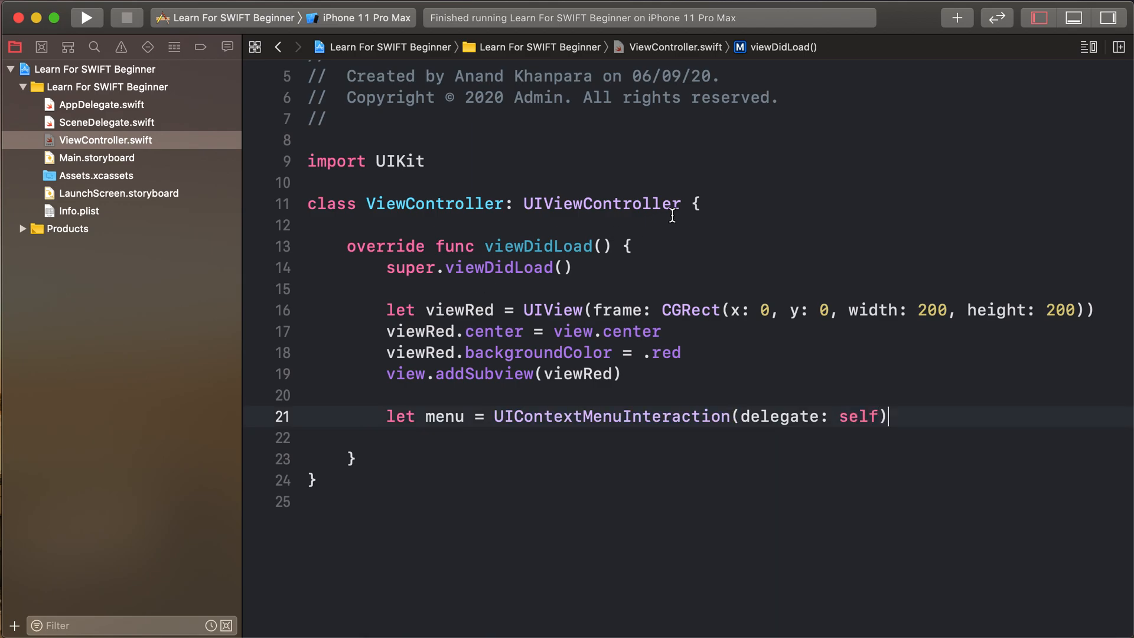
text(, UIContextMenuInteractionDelegate)
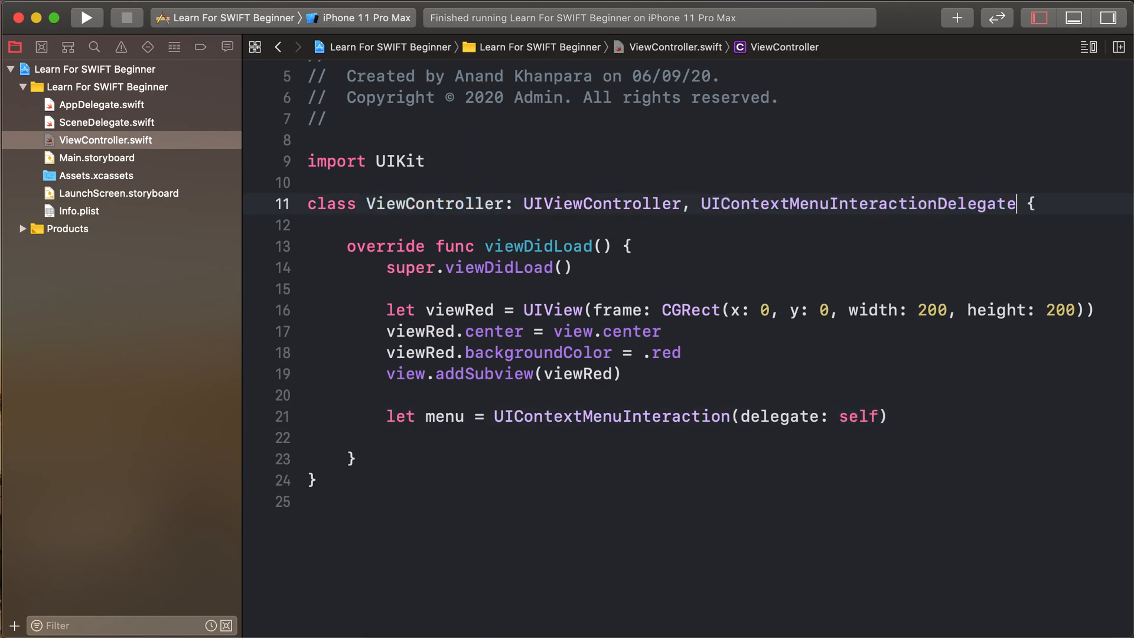
Attach the interaction with viewRed.addInteraction(menu) and start a line for the delegate method
click(488, 437)
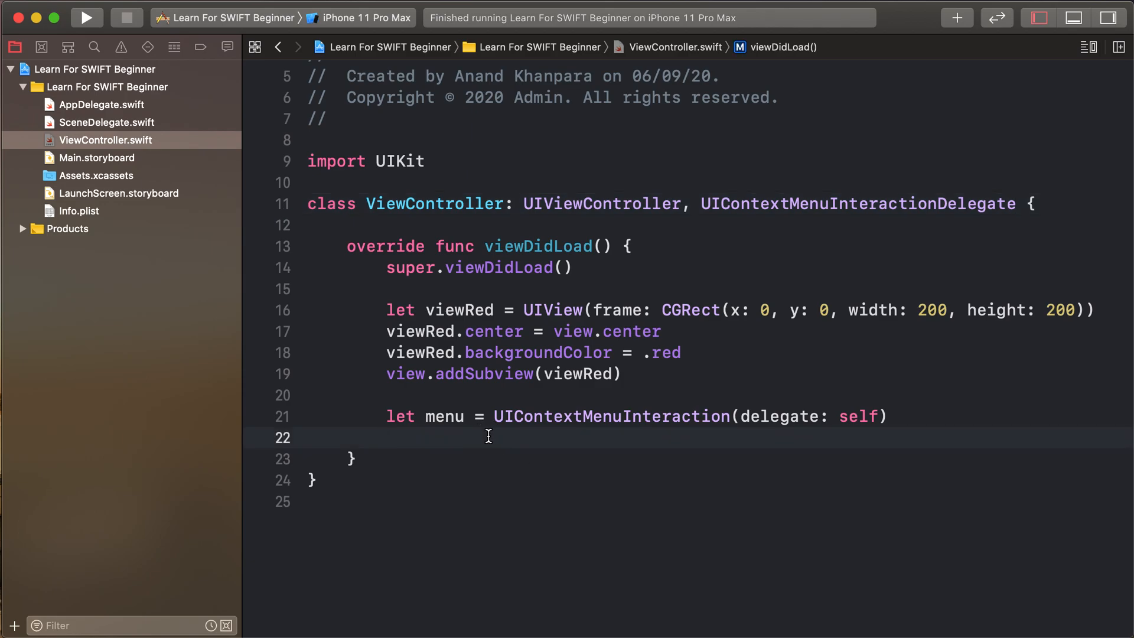
text(viewRed.addInteraction(interaction: UIInteraction)
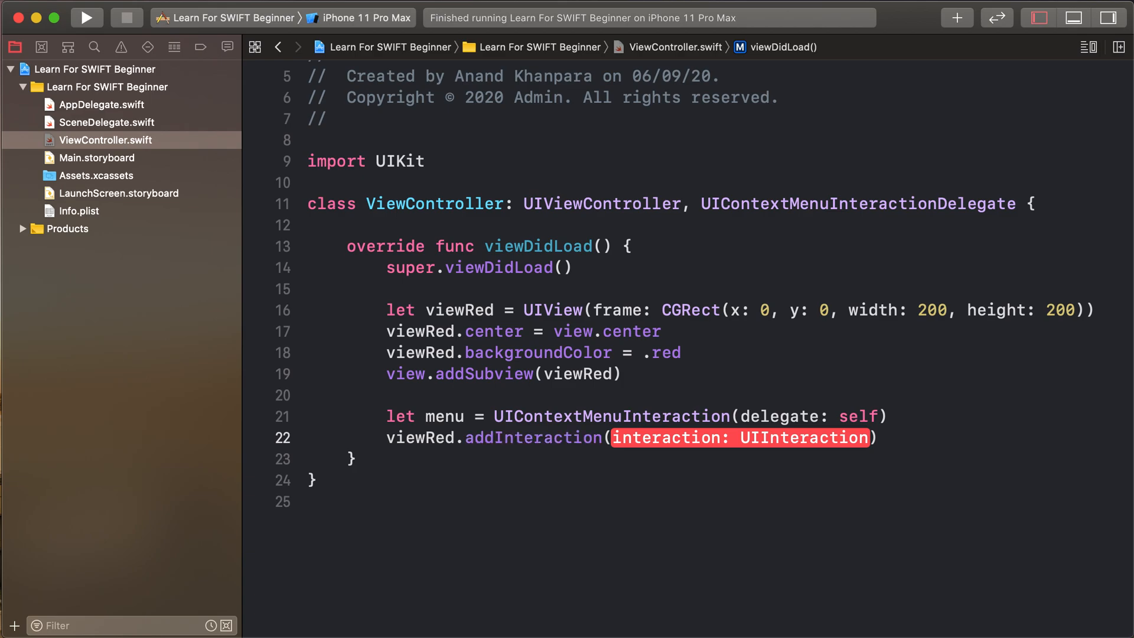
text(menu)
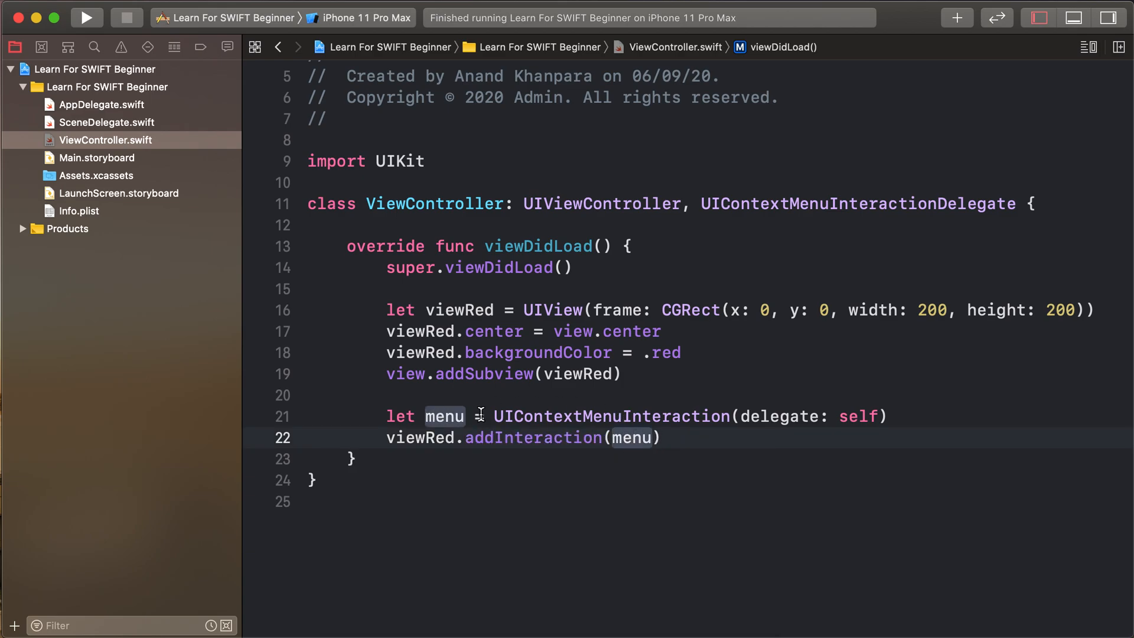
click(362, 458)
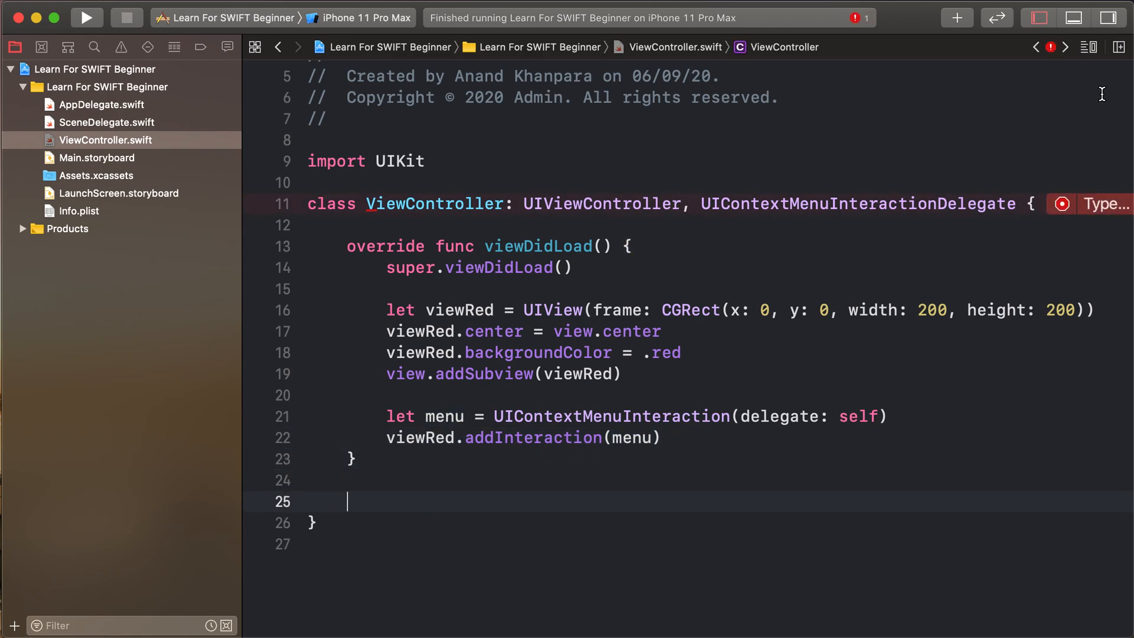
Insert the configurationForMenuAtLocation delegate stub and hide the project navigator to widen the editor
click(1061, 204)
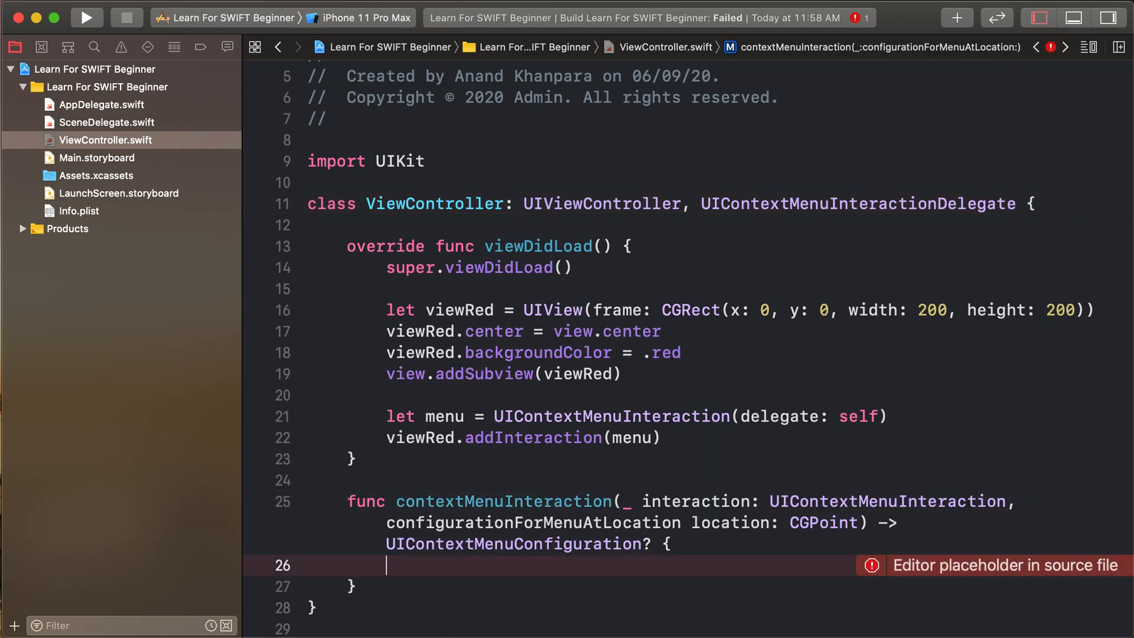
scroll(down, 3)
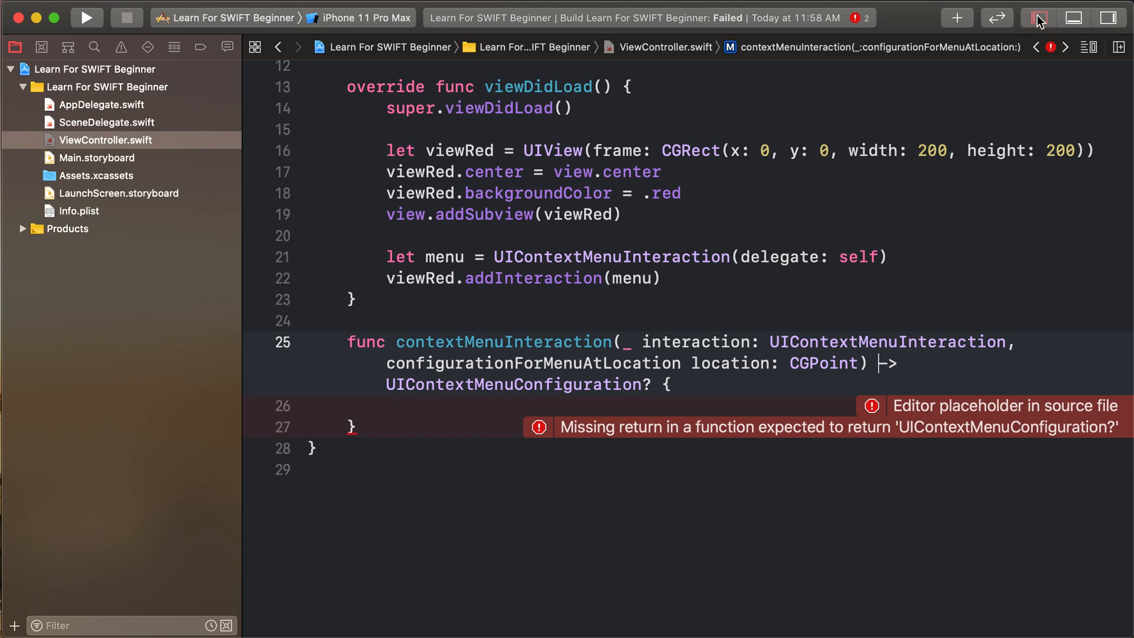
click(1039, 18)
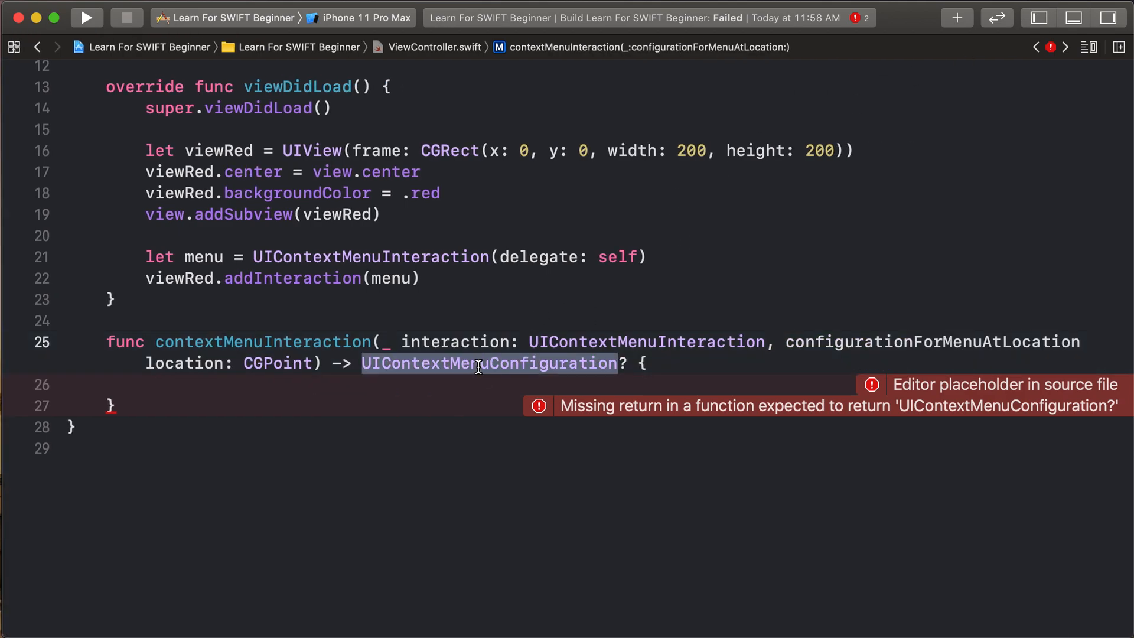
mouse_move(524, 373)
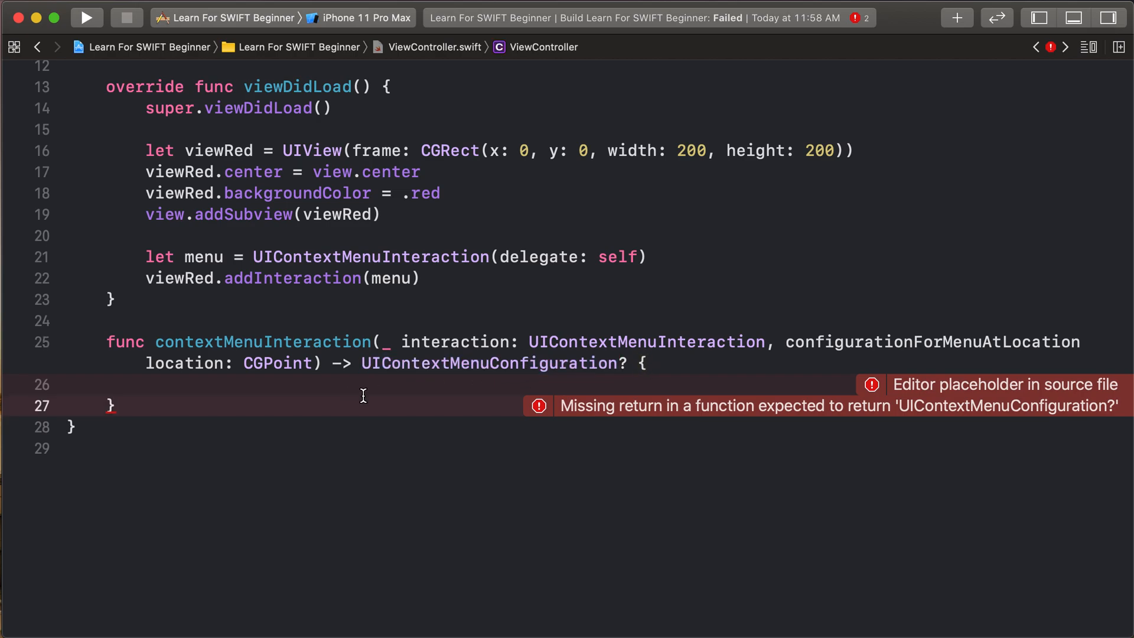
Return a UIContextMenuConfiguration with nil identifier and nil previewProvider
text(return)
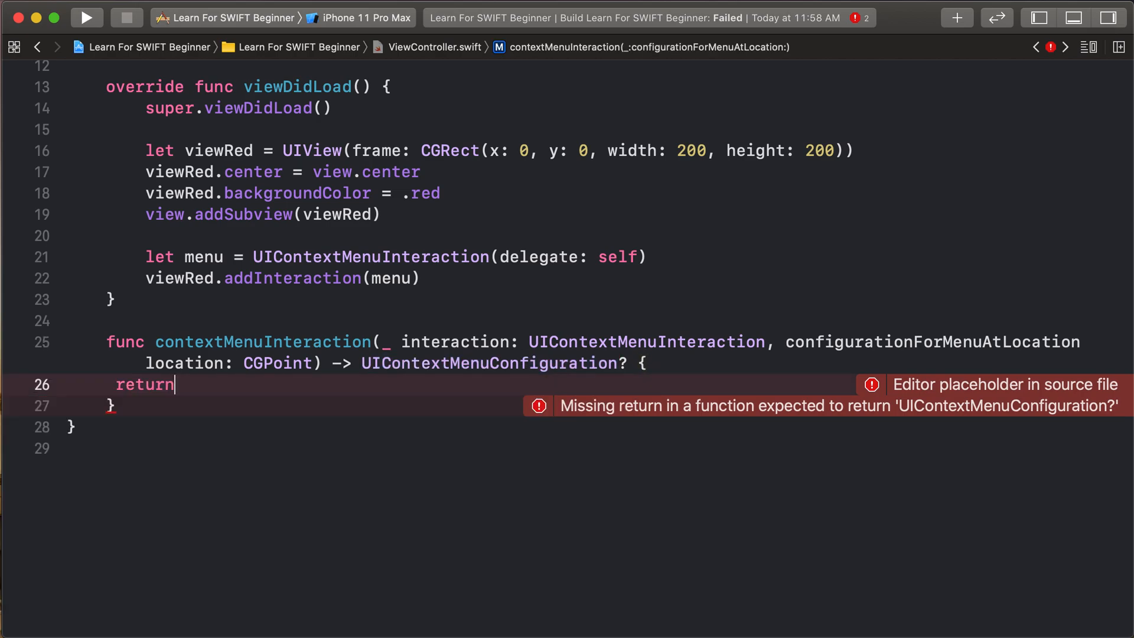
text(UIContextMenuConfiguration)
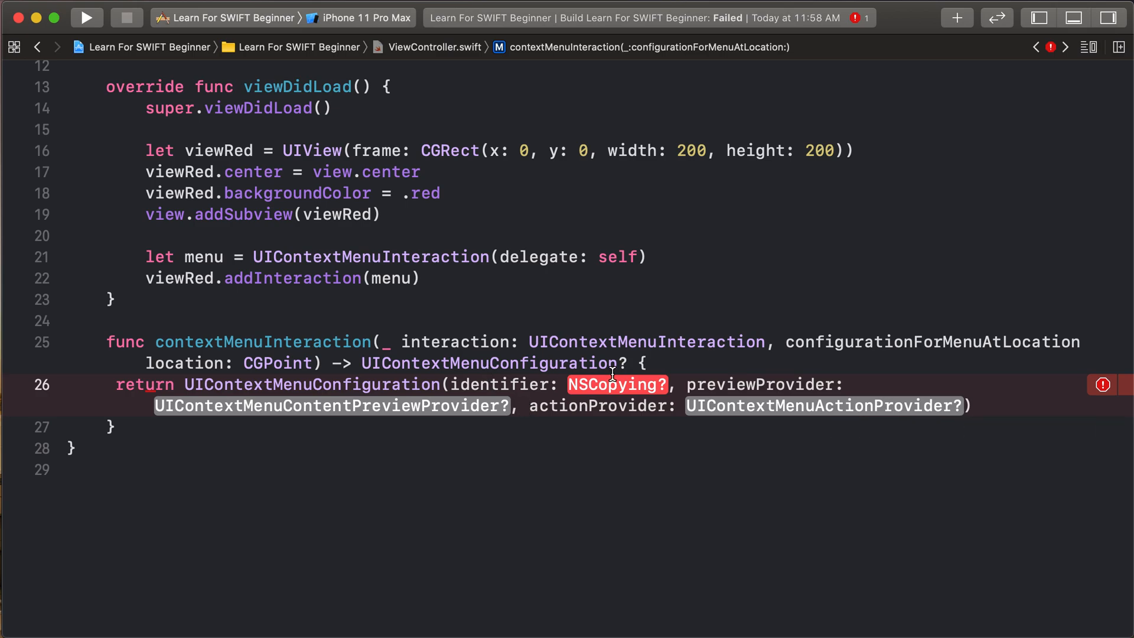
text(nil)
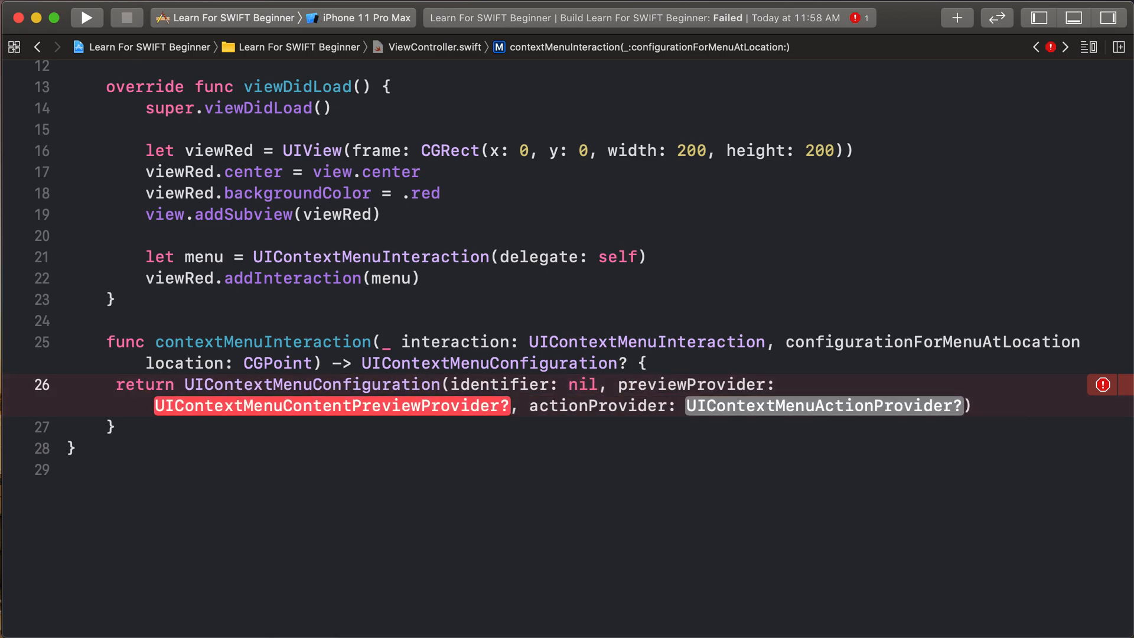
text(n)
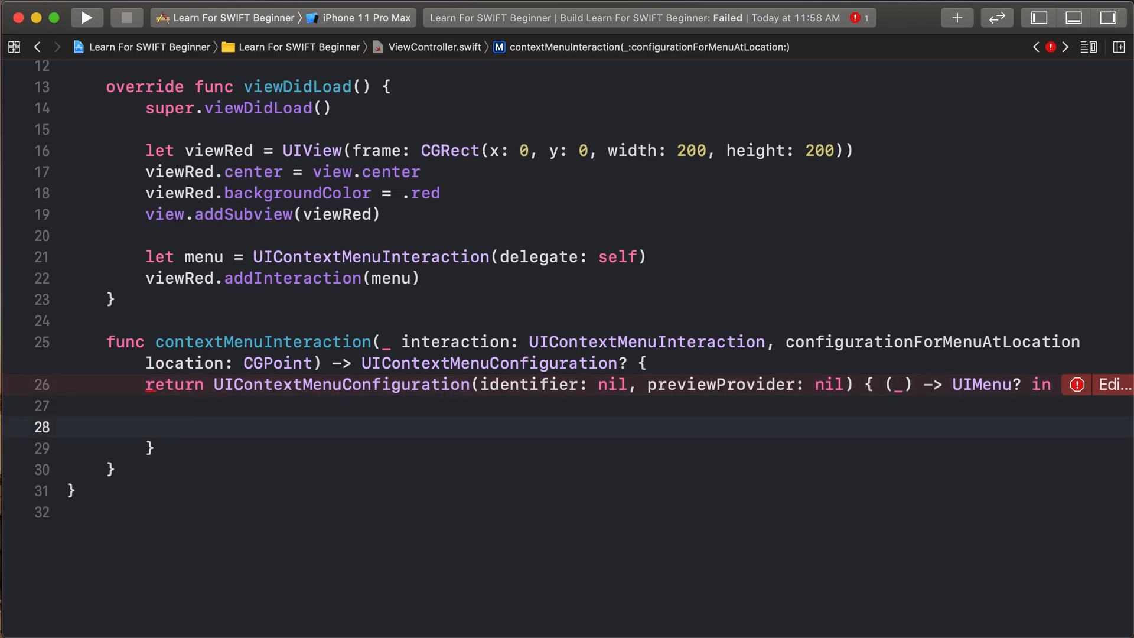
Inside the closure return UIMenu(title: "Menu", children: []) with the extra arguments removed
click(186, 426)
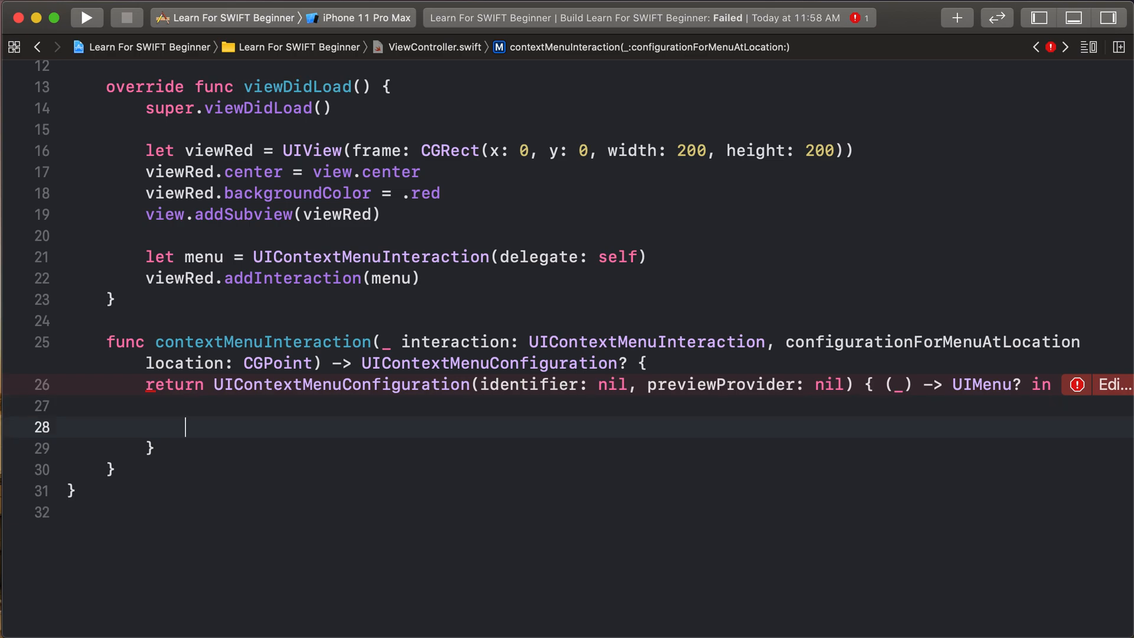
text(return UI)
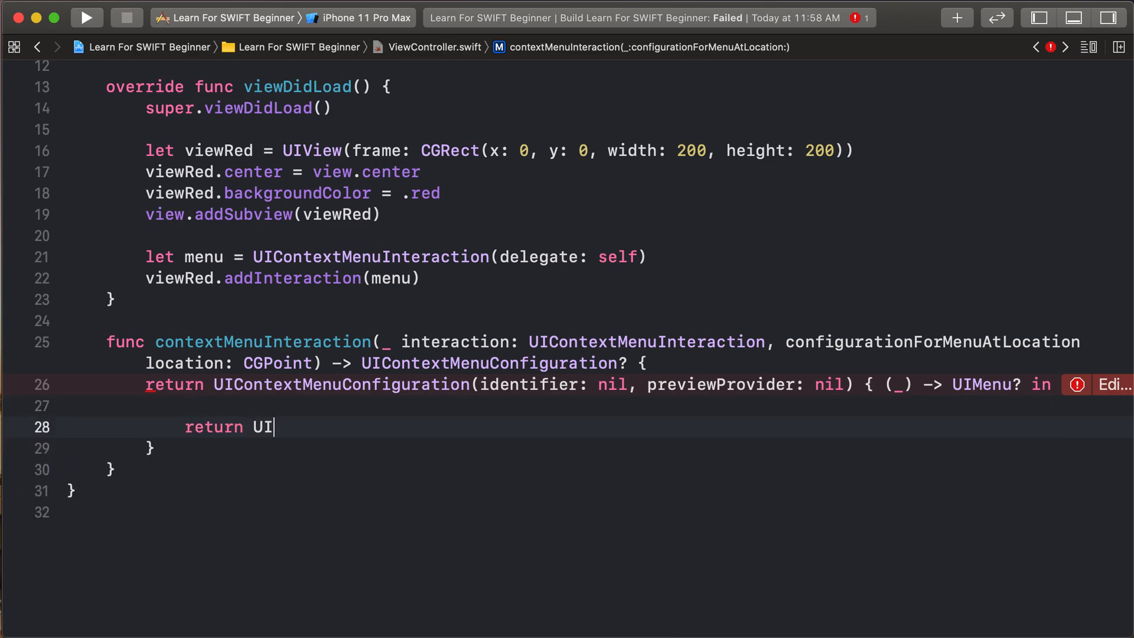
text(Menu()
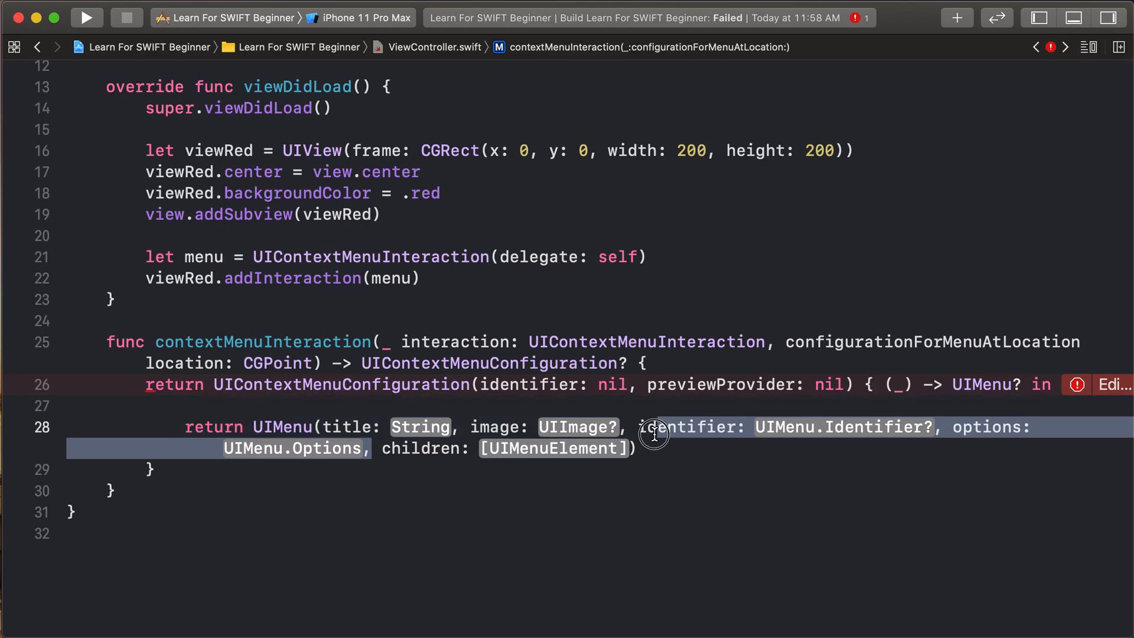
key(delete)
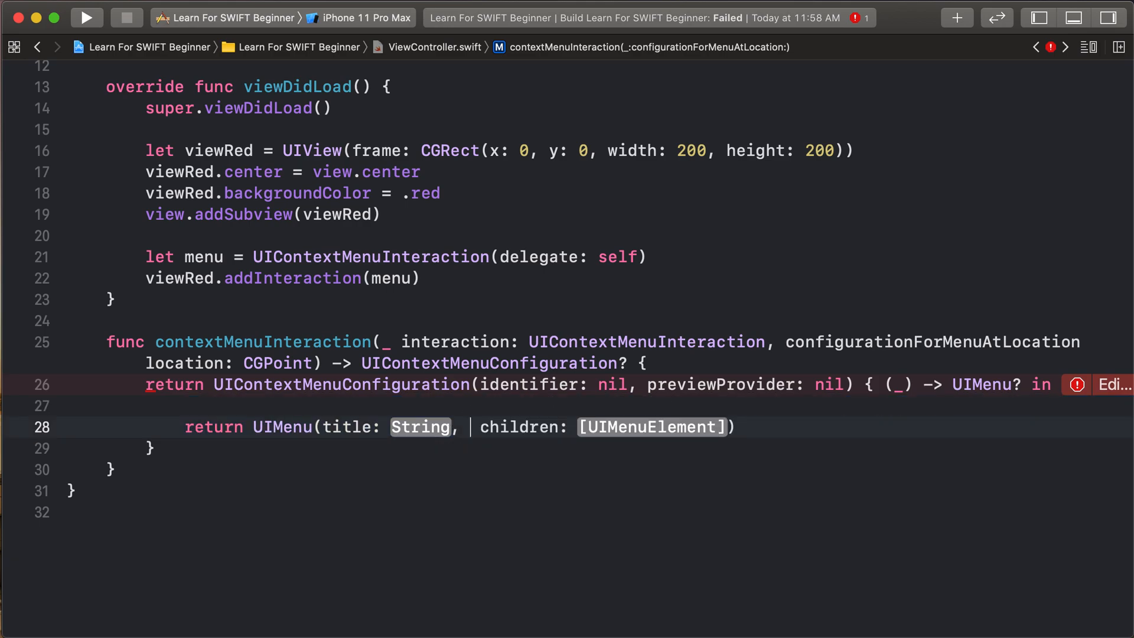
click(420, 427)
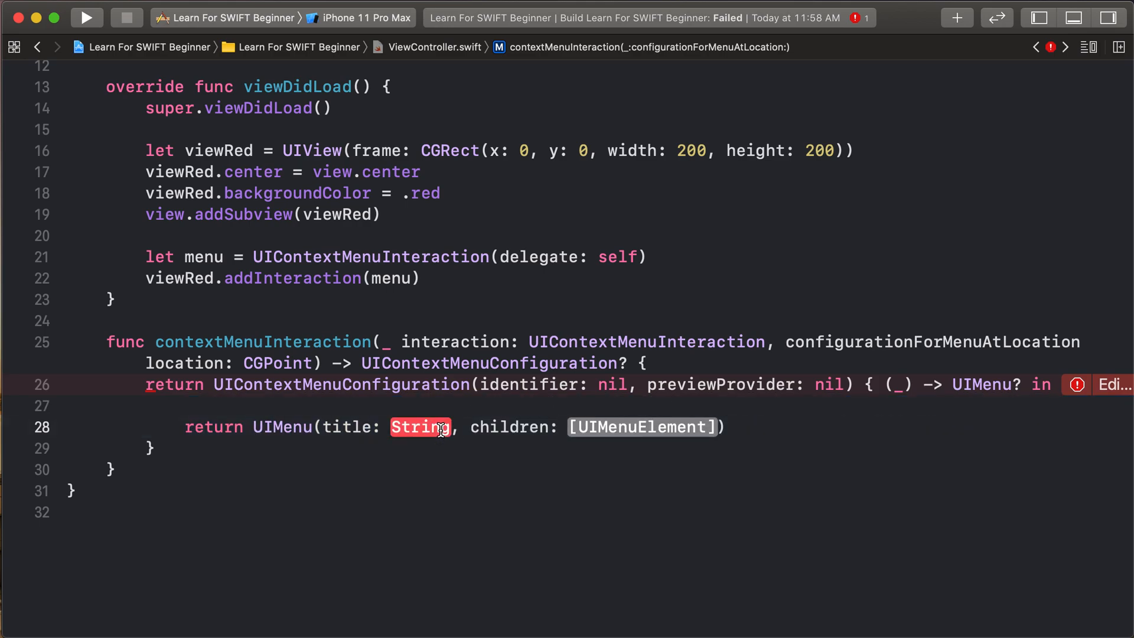
text("M")
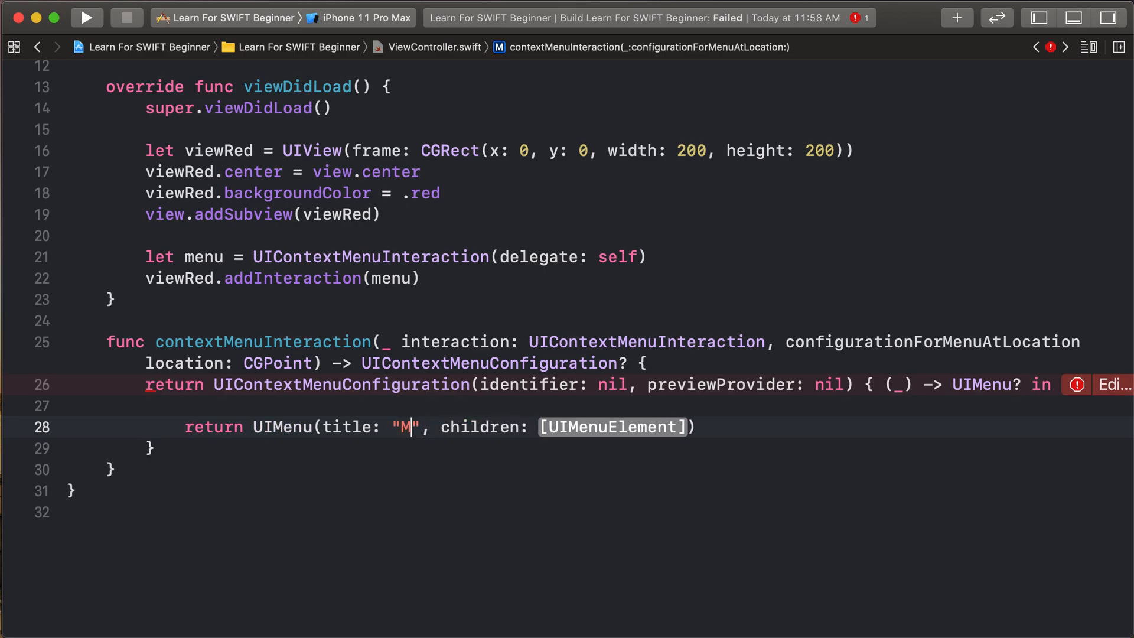
text(enu)
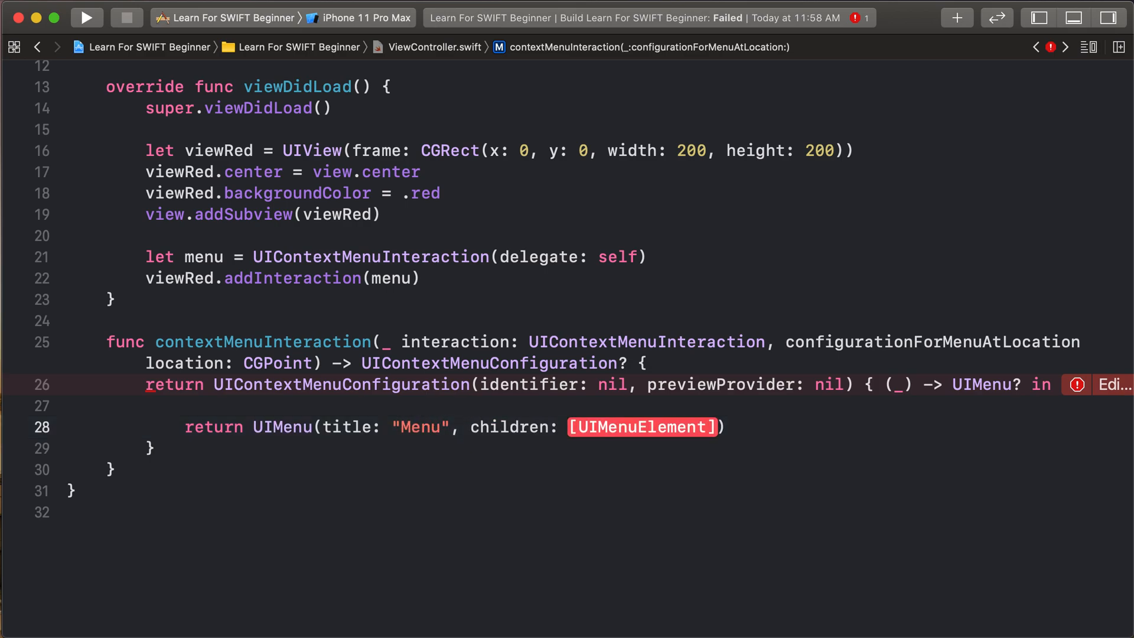
text([])
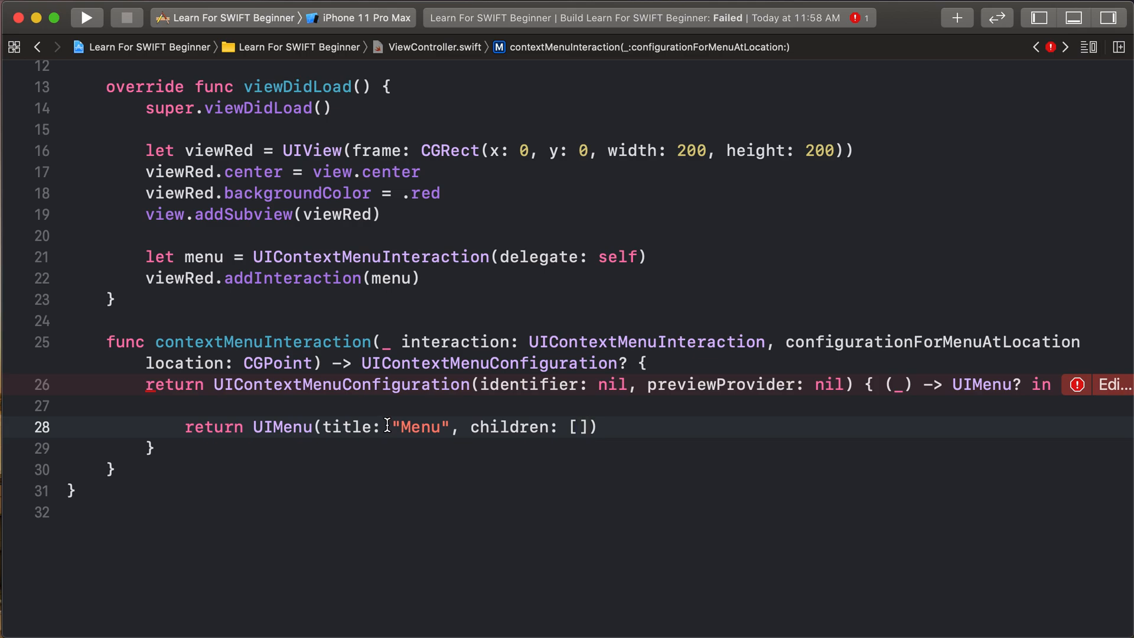
key(Return)
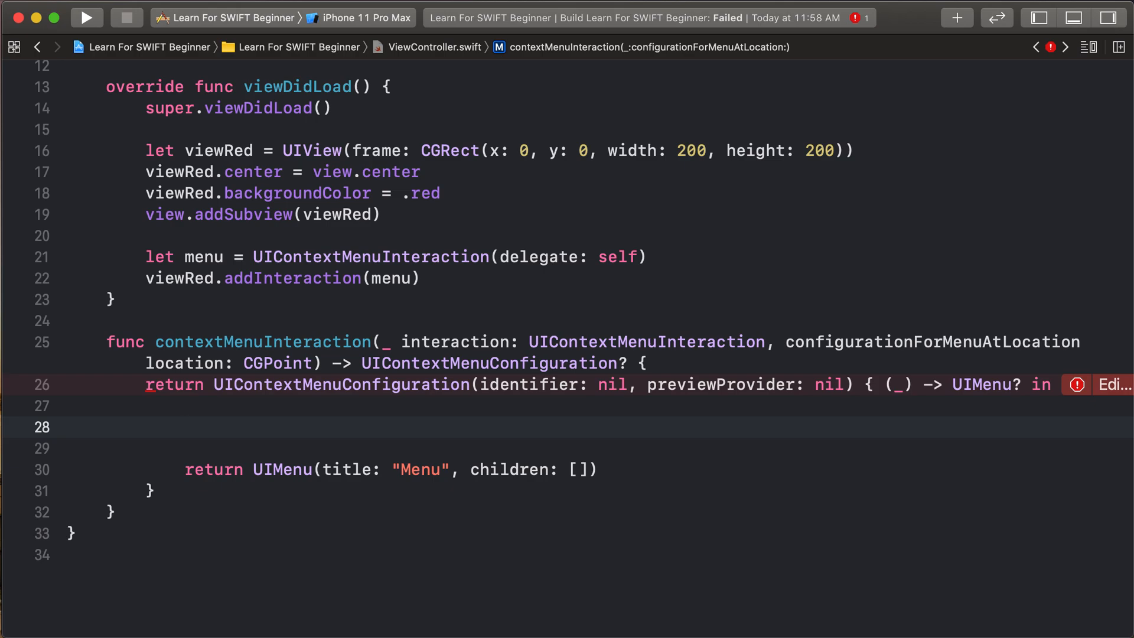
Run the app to confirm the red square still shows with the empty menu configured
click(85, 18)
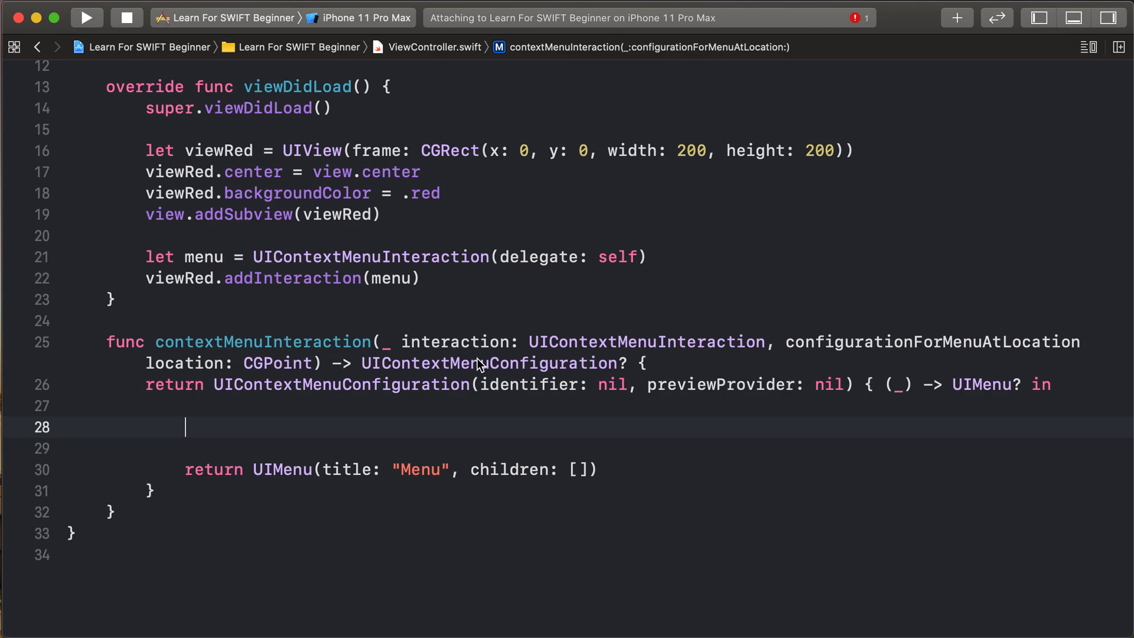
click(86, 18)
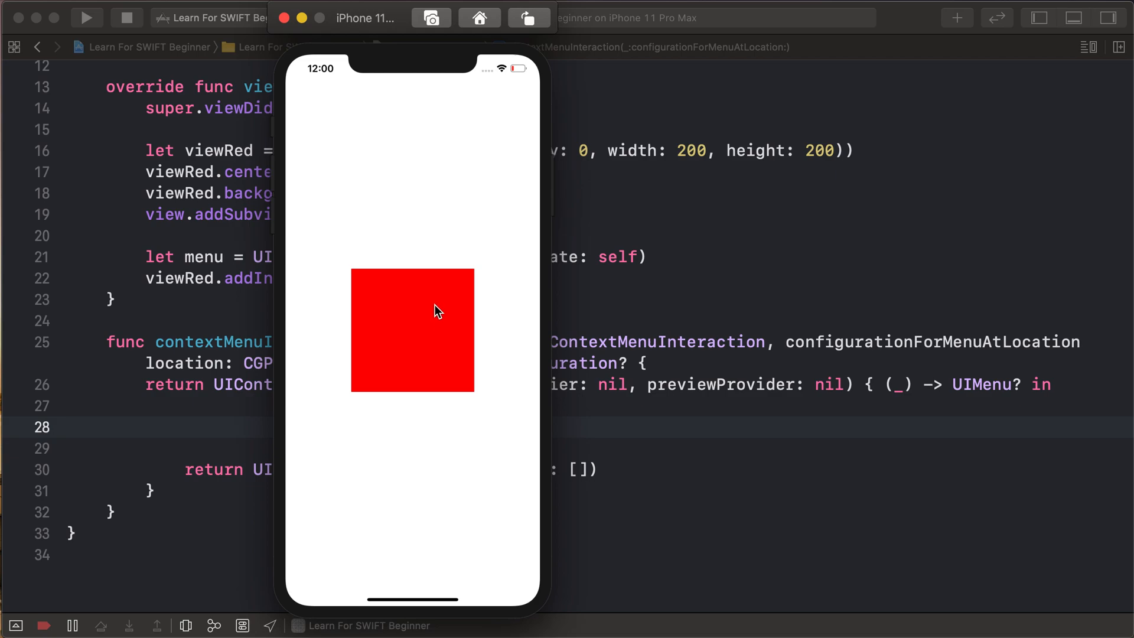
mouse_move(446, 336)
text(let)
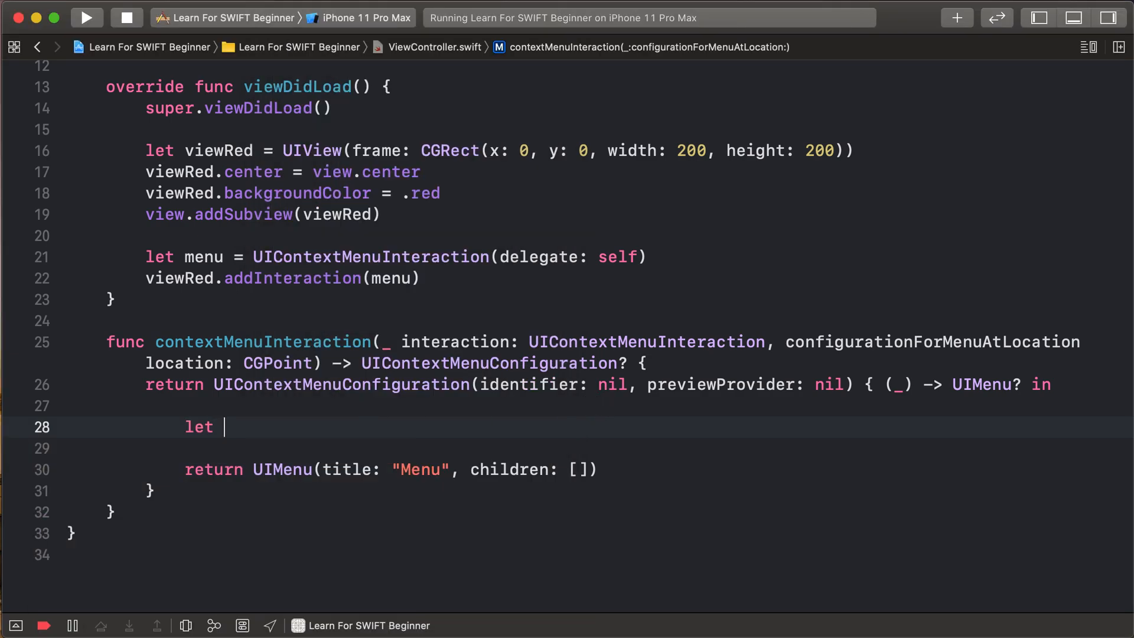
Create an edit UIAction titled "Edit" whose handler prints "Click Edit"
text(edit = UIAl)
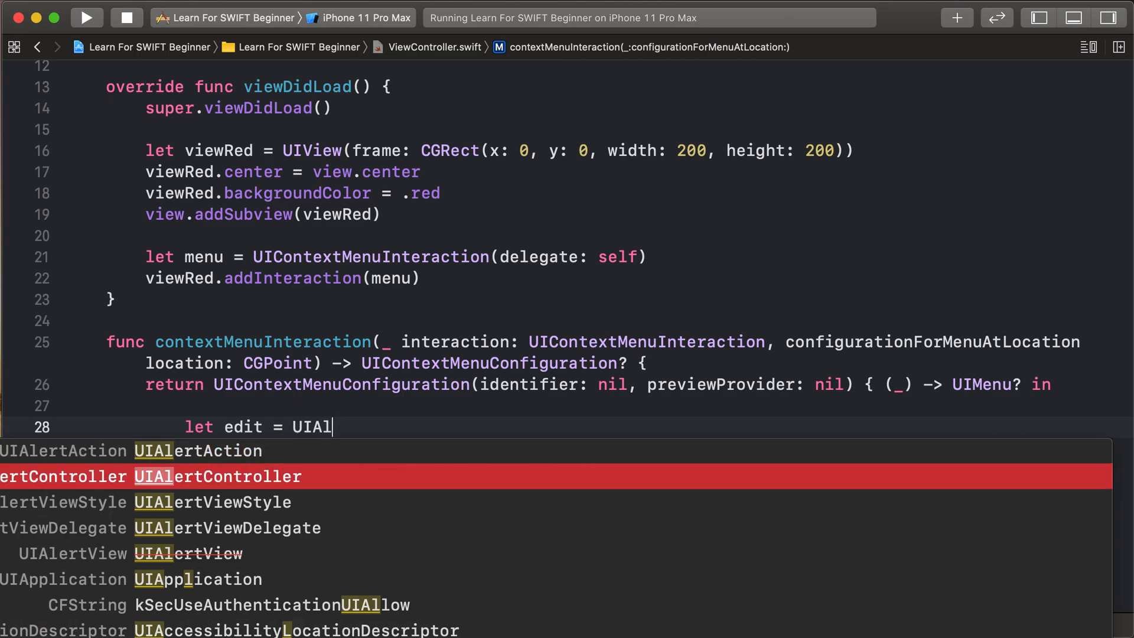
text(ction)
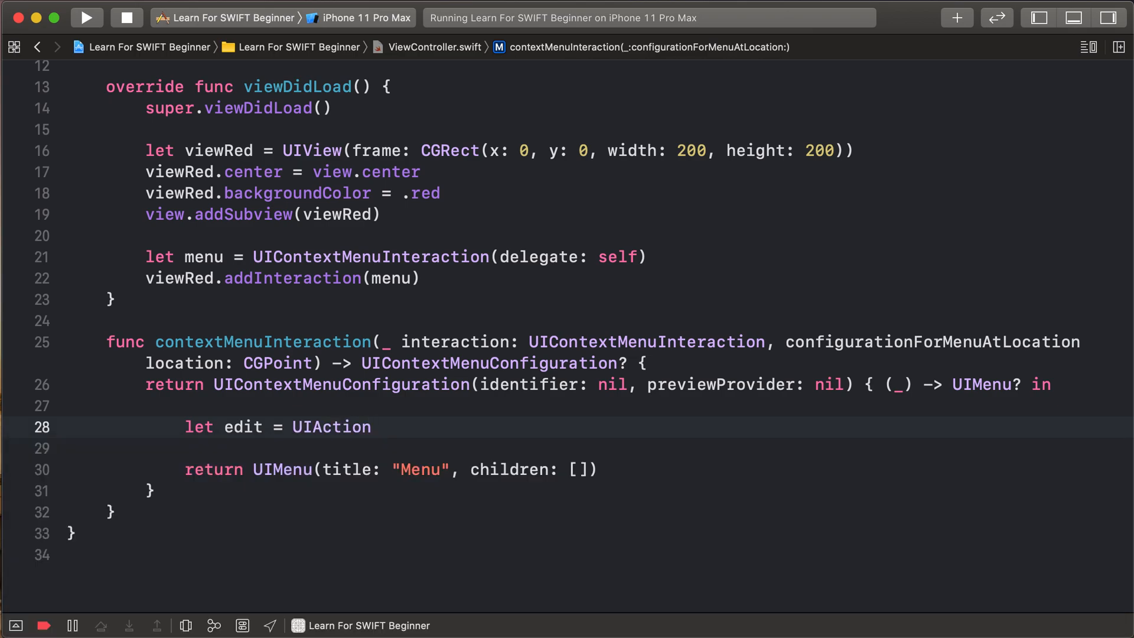
text((title: String, handler: UIActionHandler))
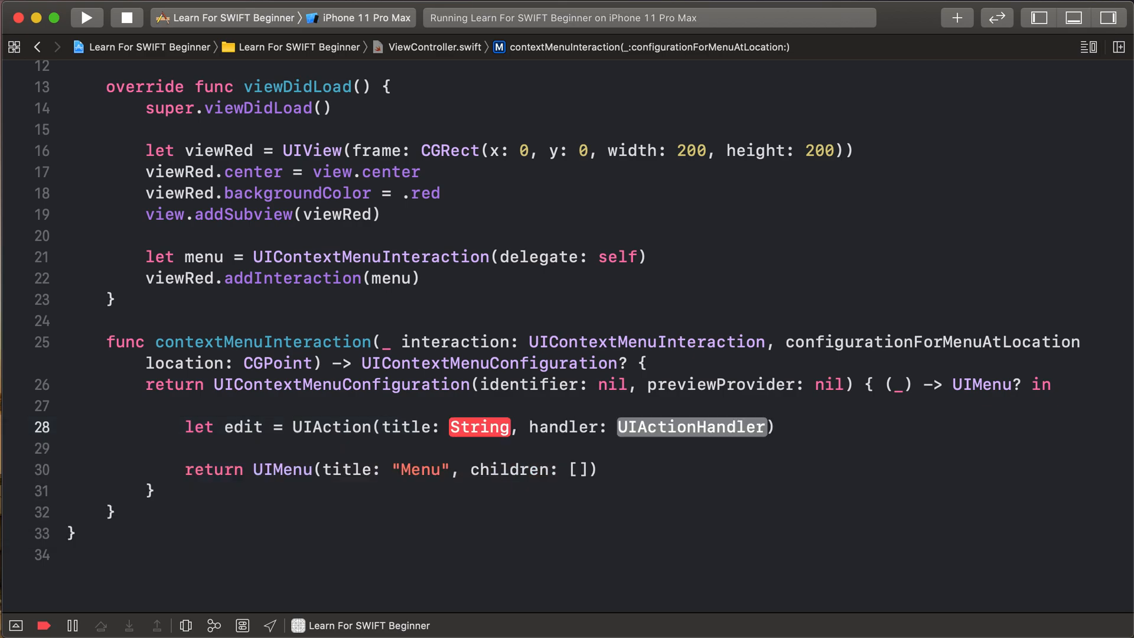
text("")
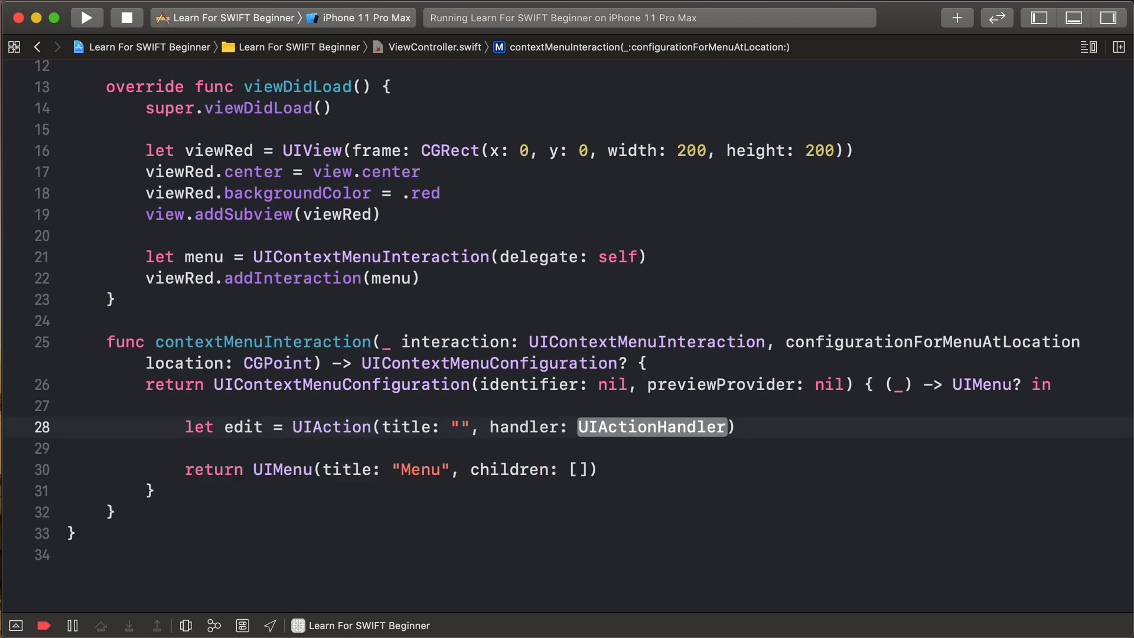
text(Edit)
click(567, 448)
text(p)
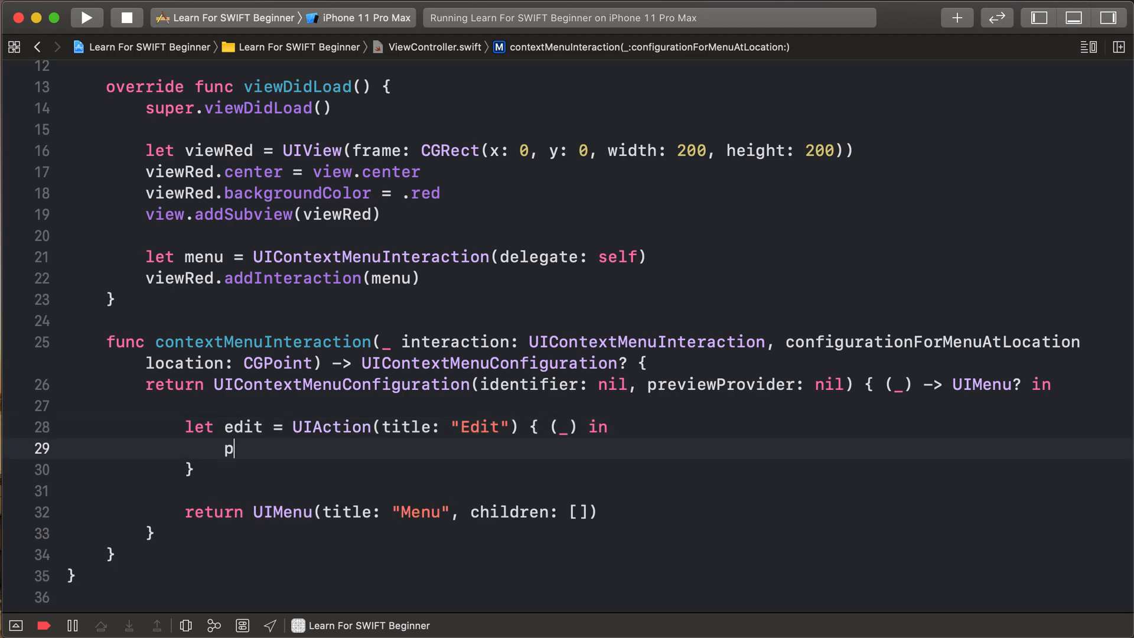
text(rint(""))
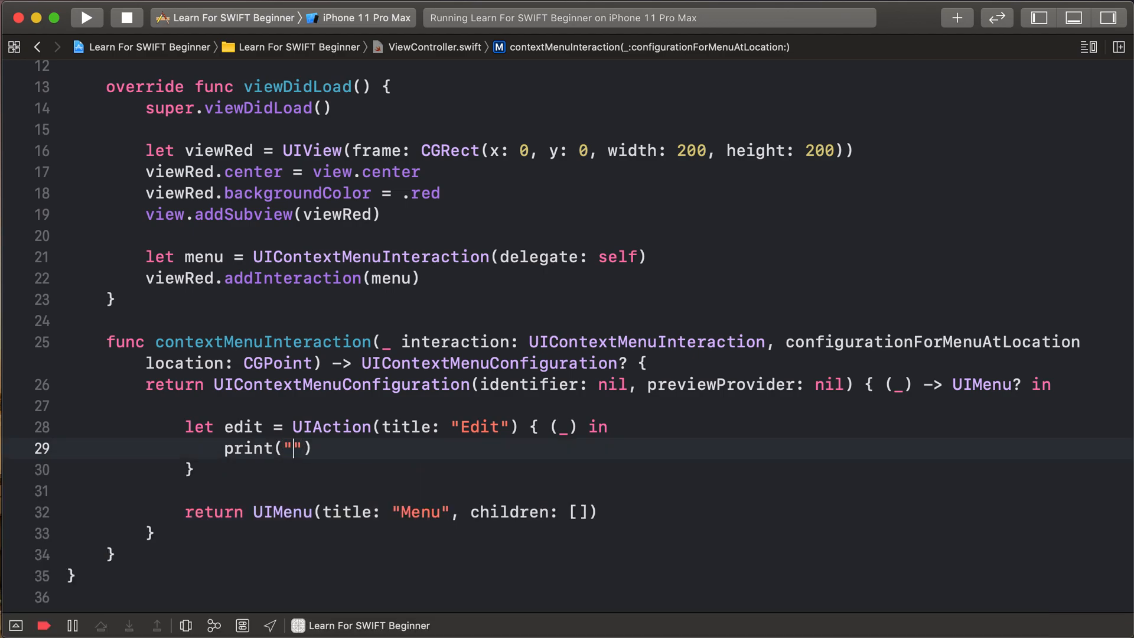
text(Click Edit)
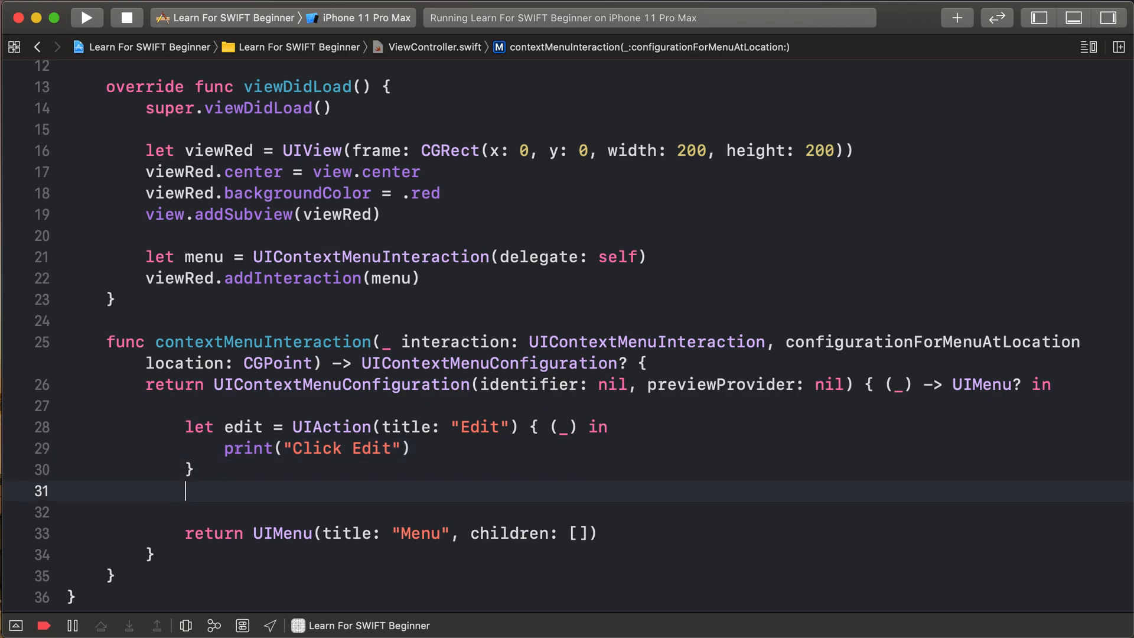
Create delete and cancel UIActions printing "Click Delete" and "Click Cancel"
text(let delete = UIAction(title: "Delete") { (UIAction) in)
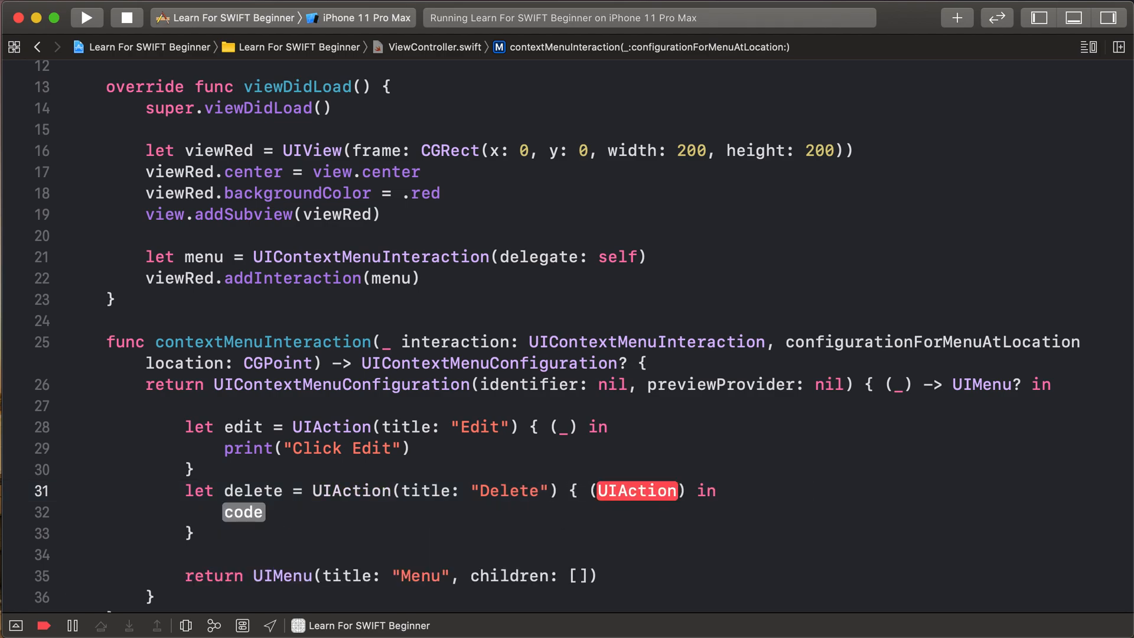
text(p)
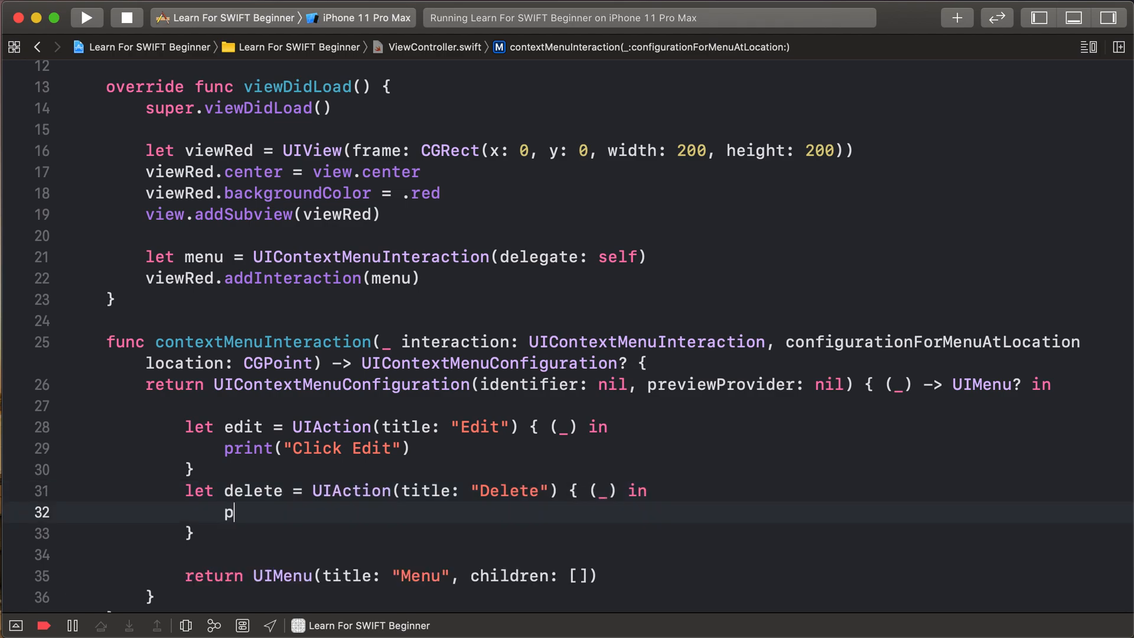
text(rint(""))
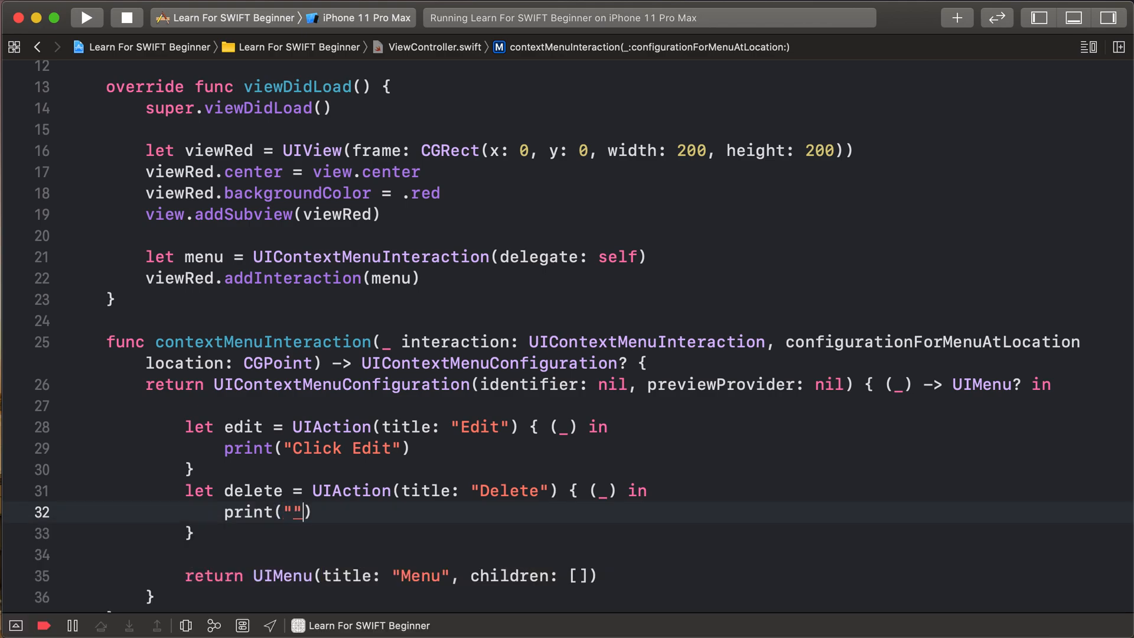
text(Click De)
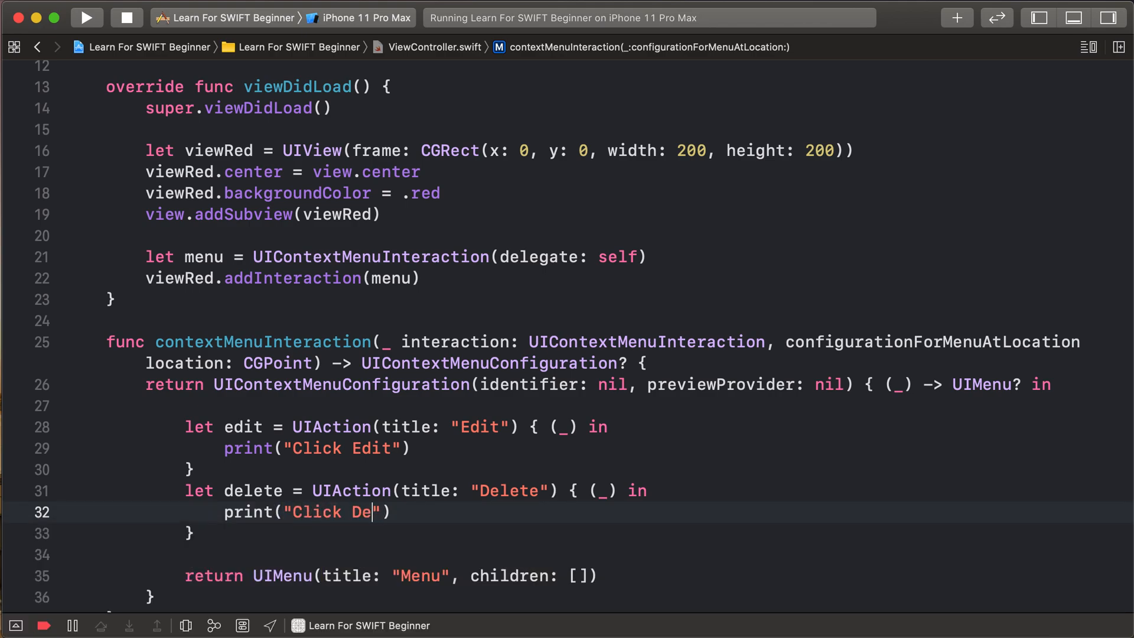
text(lete)
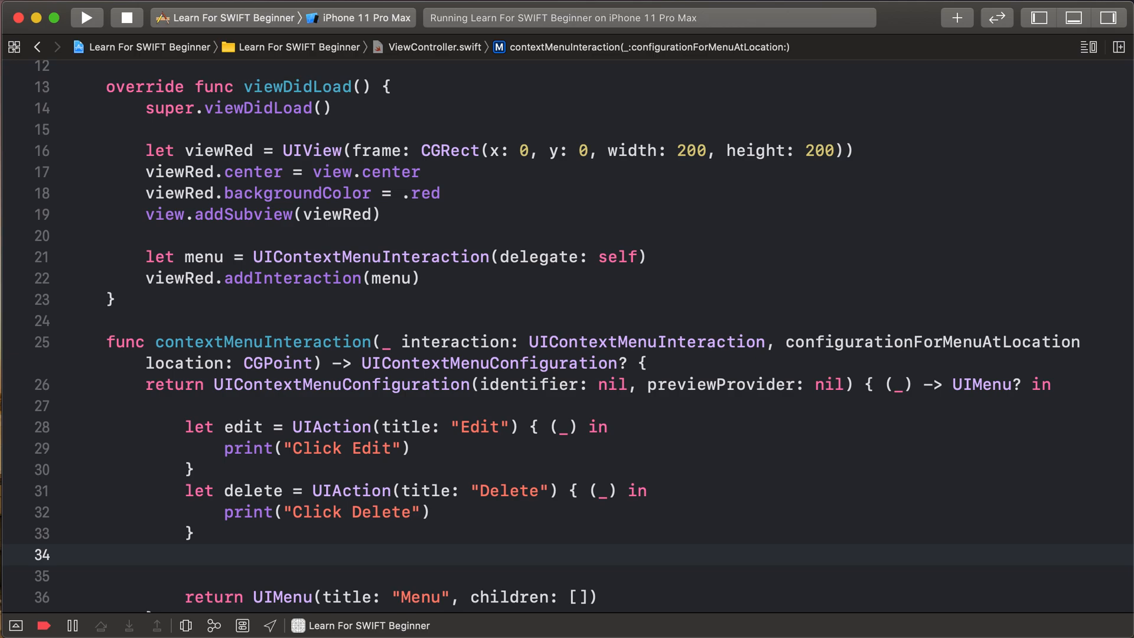
text(let cancel = UIAl)
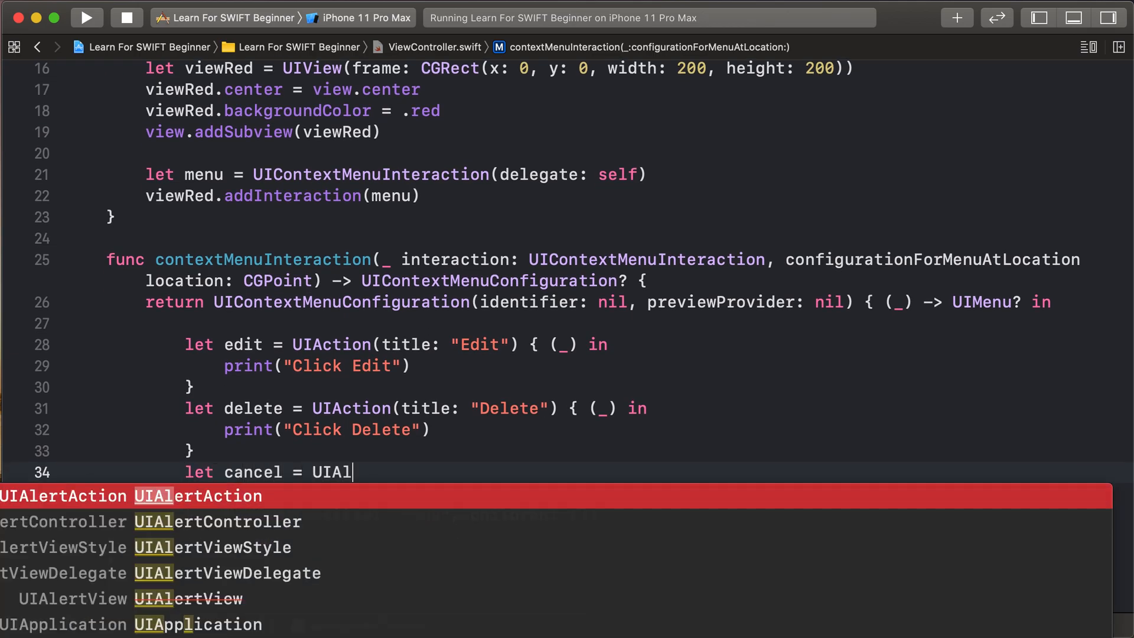
text(ction(title: "Delete") { (_) in)
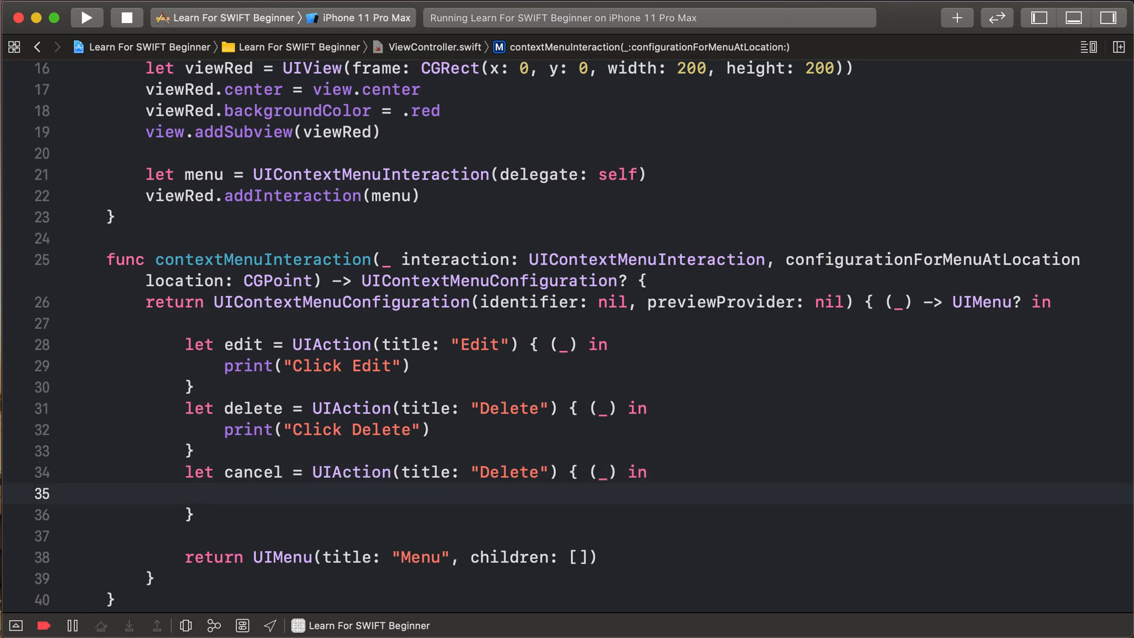
text(print(""))
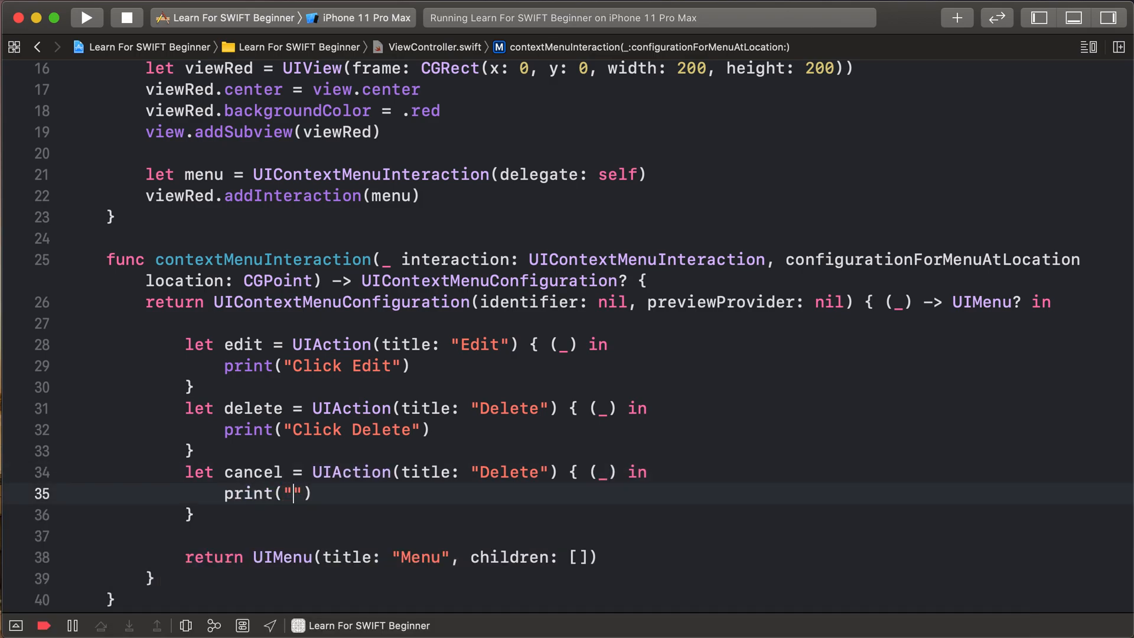
text(Click Cancel)
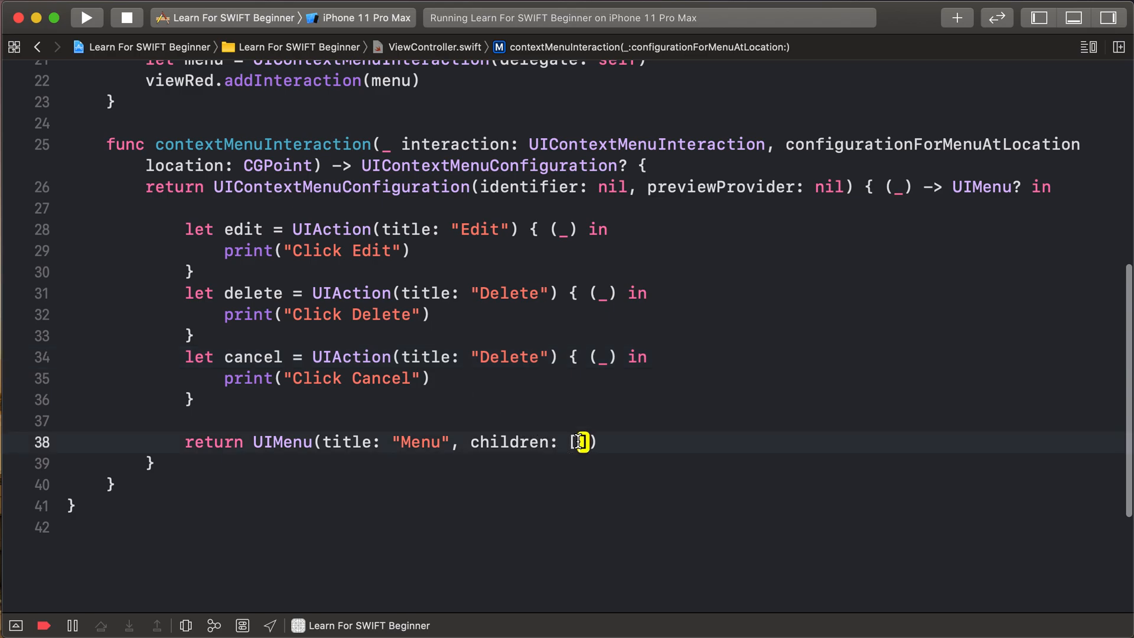
Pass edit, delete, cancel as the Menu's children
text(edit)
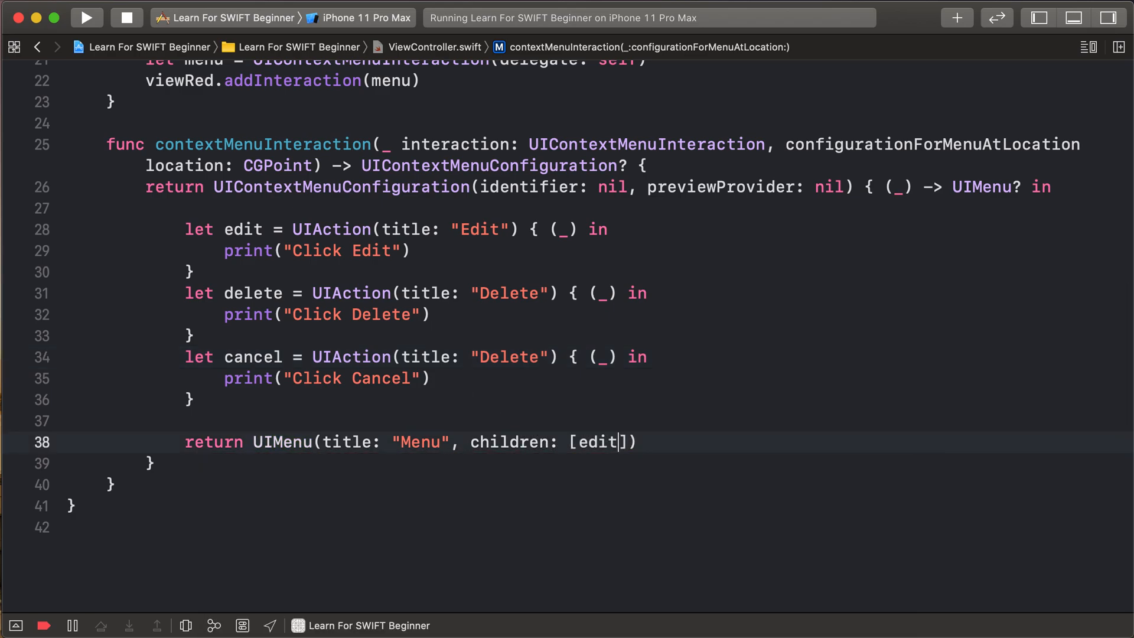
text(, delete)
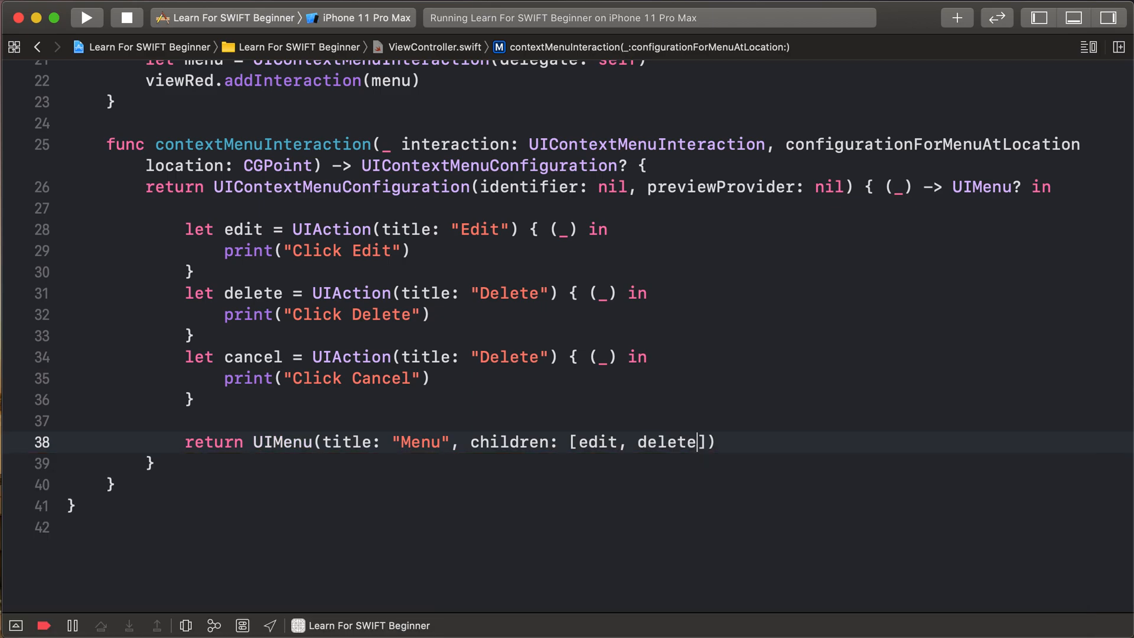
text(, cancel)
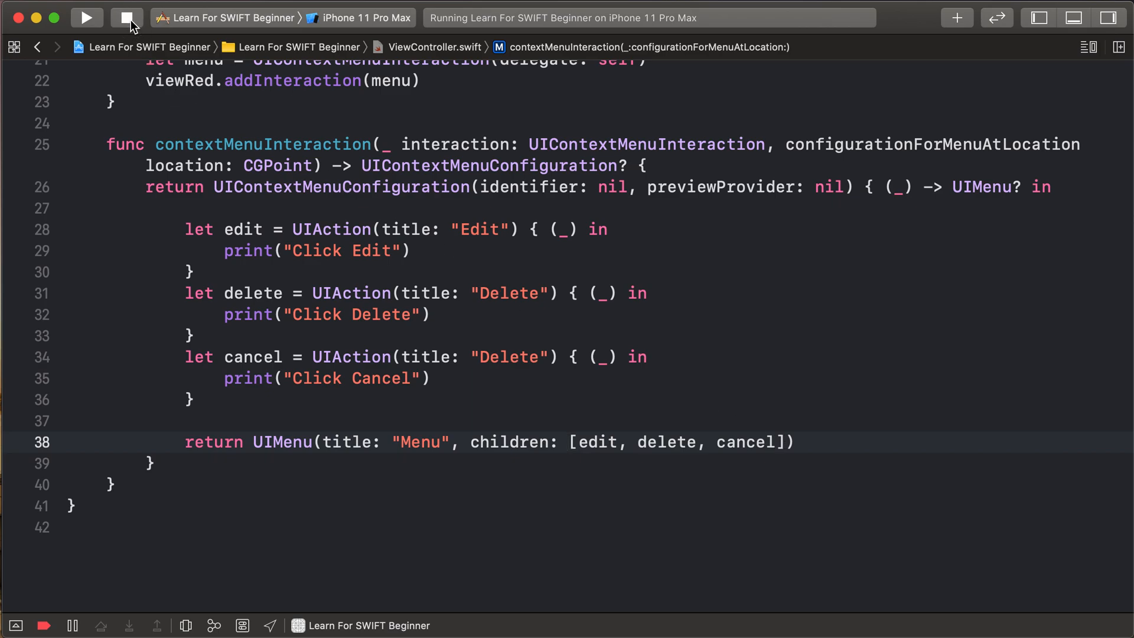
Run the app, long-press the red square, pick Edit, then reopen the menu and pick the last action
click(85, 18)
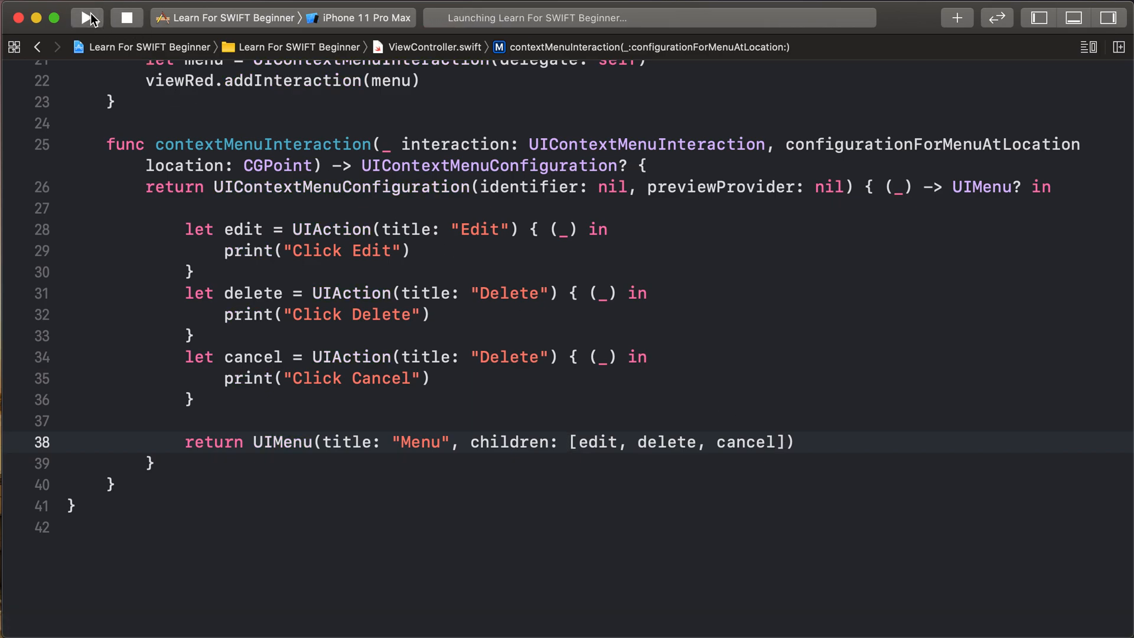
click(86, 18)
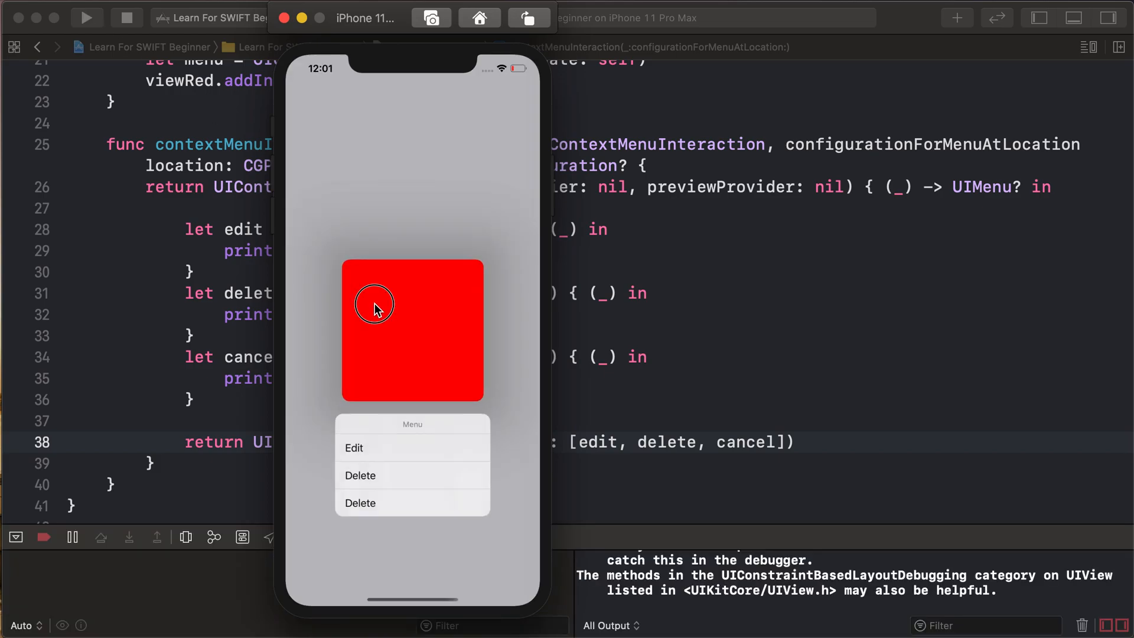
mouse_move(397, 326)
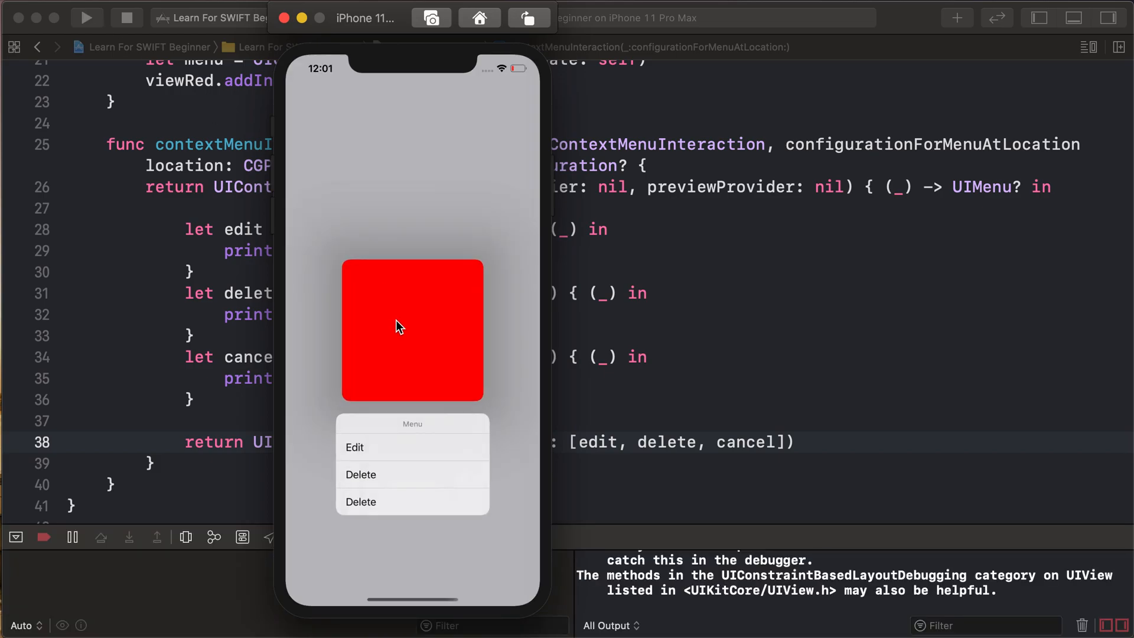
mouse_move(400, 461)
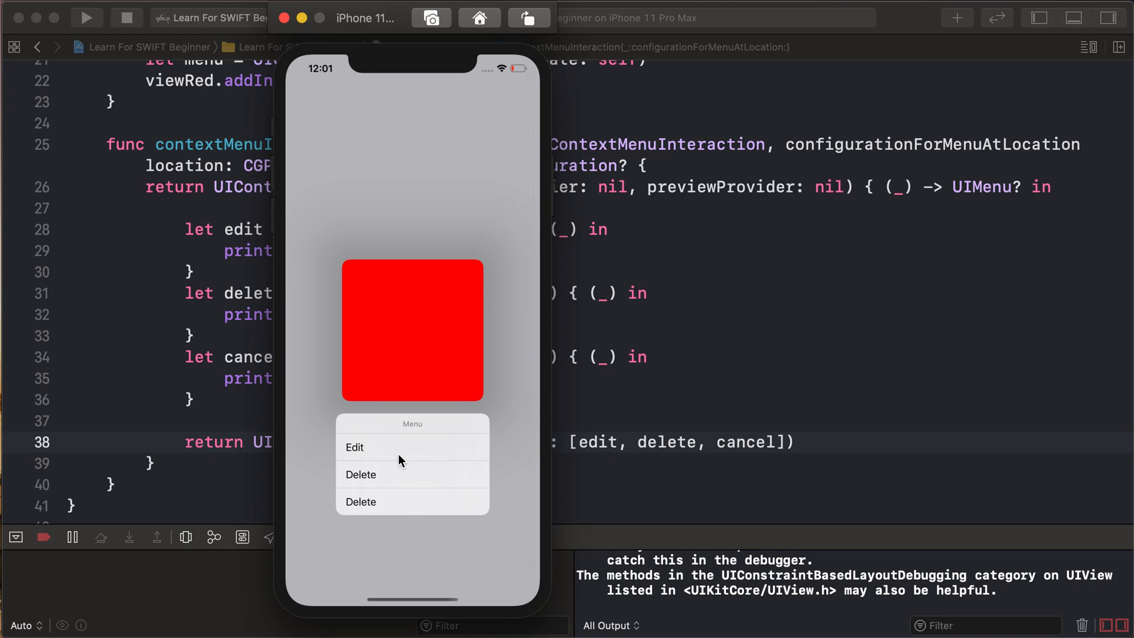
click(355, 446)
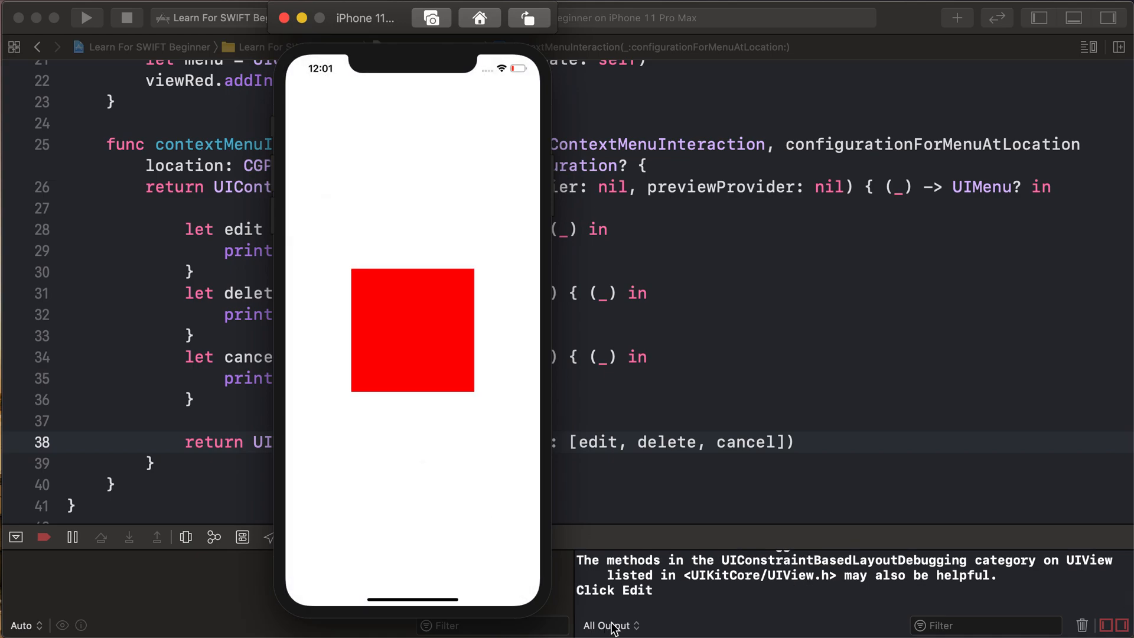
click(444, 321)
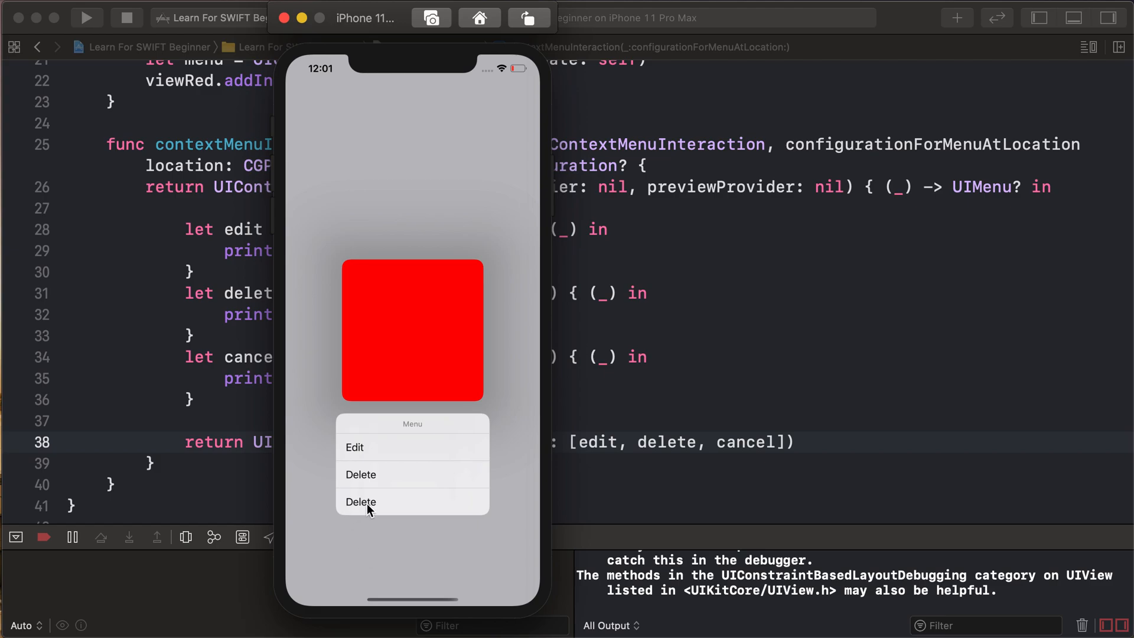
click(360, 502)
text(Canc)
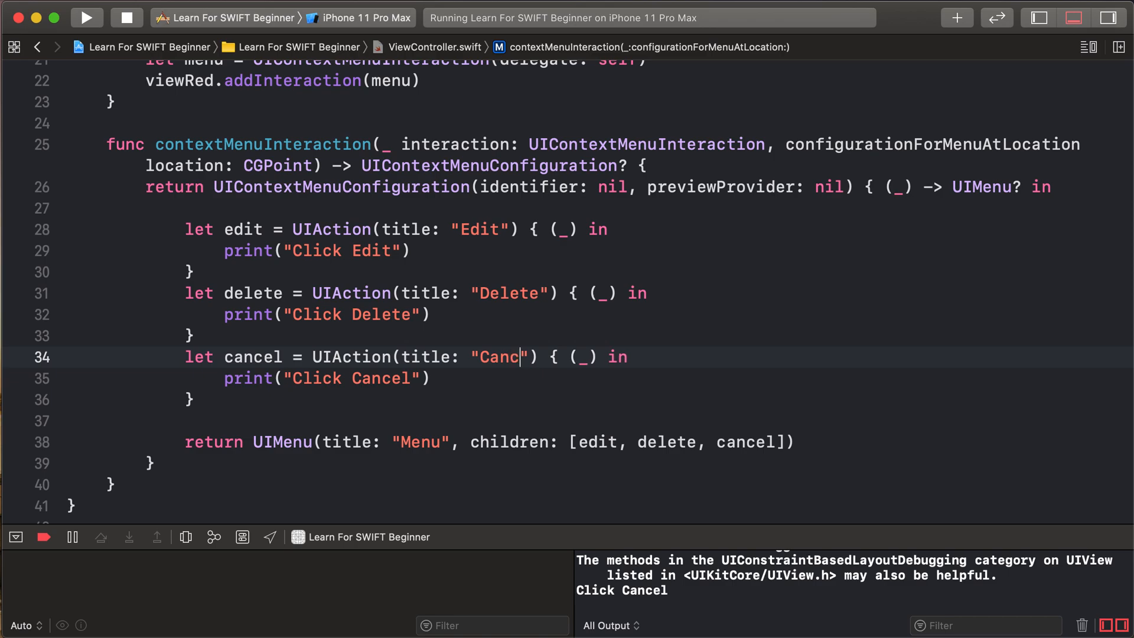
Retitle the third action "Cancle", rerun and long-press the red square to open its menu
text(le)
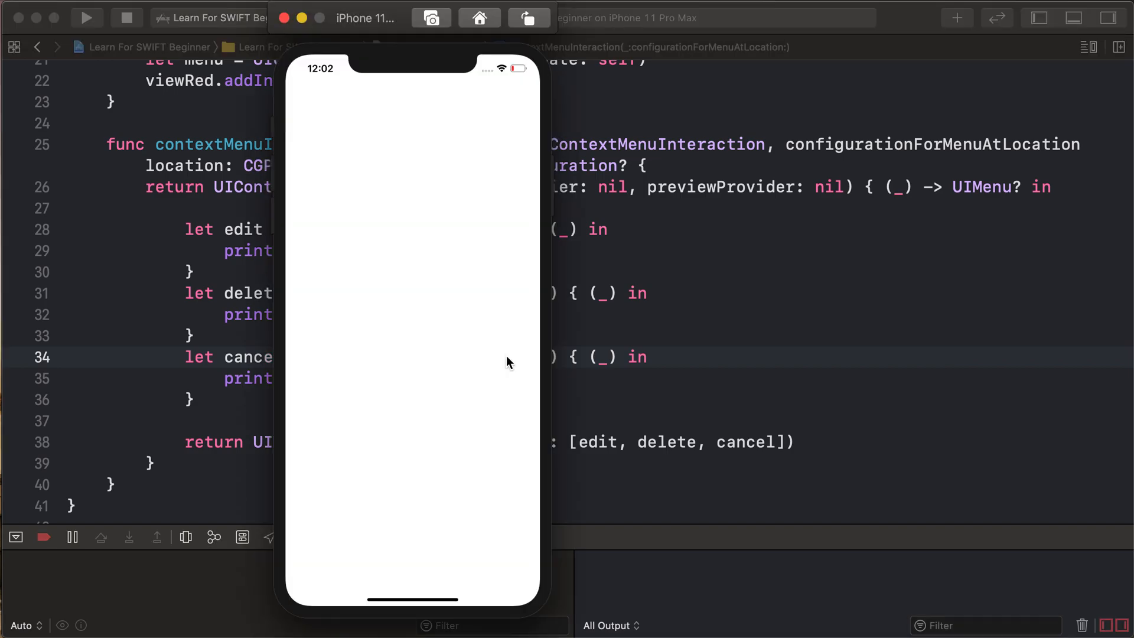
click(424, 333)
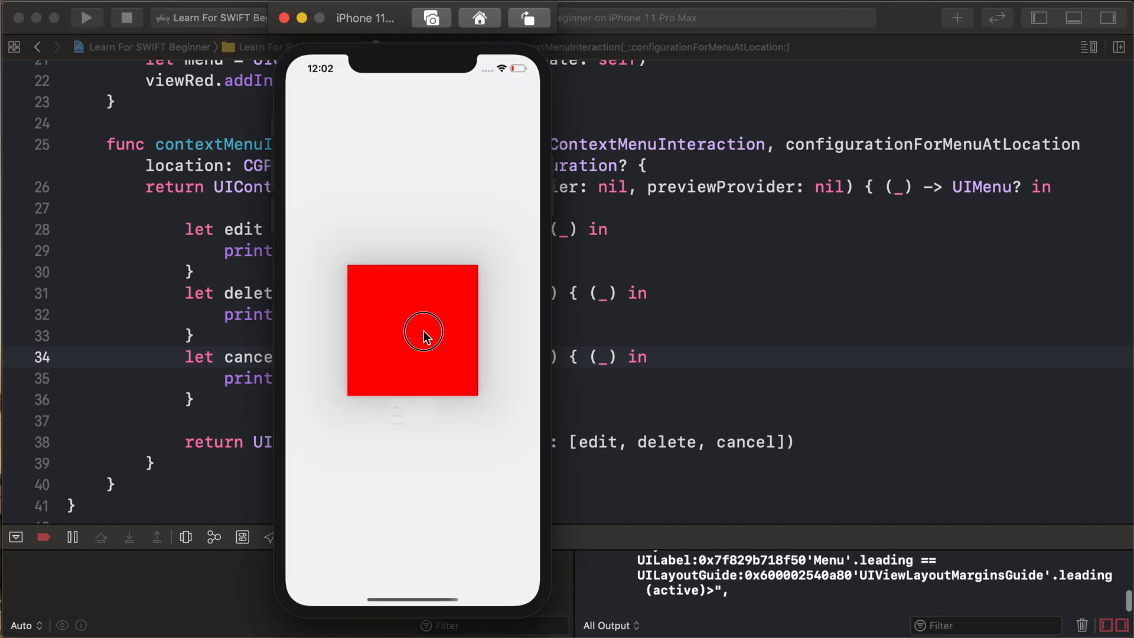
click(422, 336)
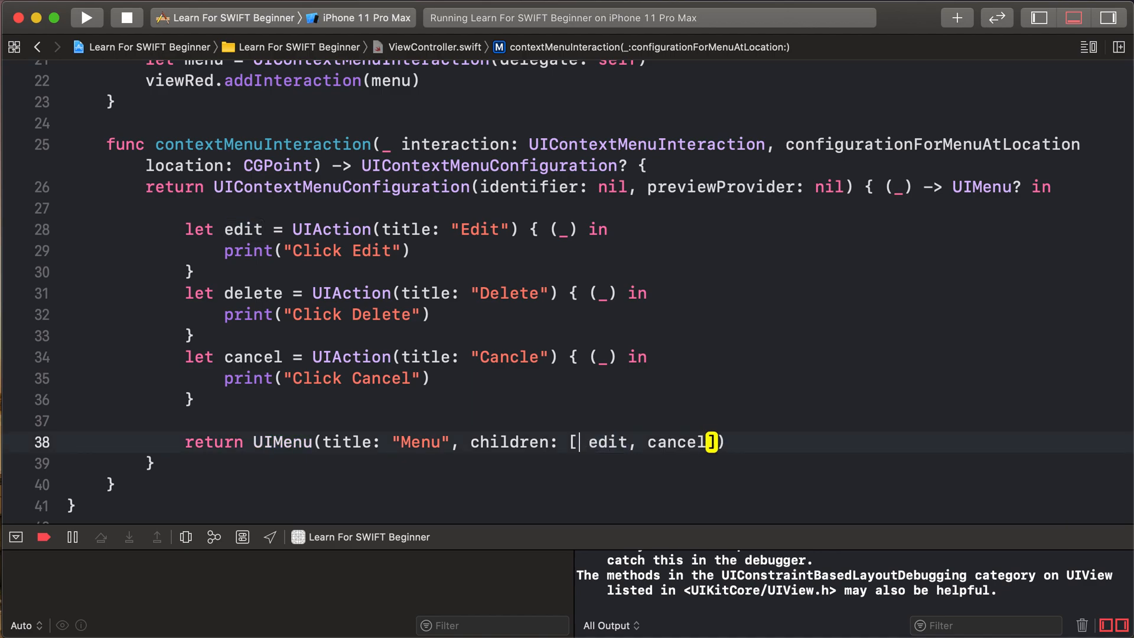
Put delete first in the children array, run, long-press the red square and pick Edit to print Click Edit
text(delete,)
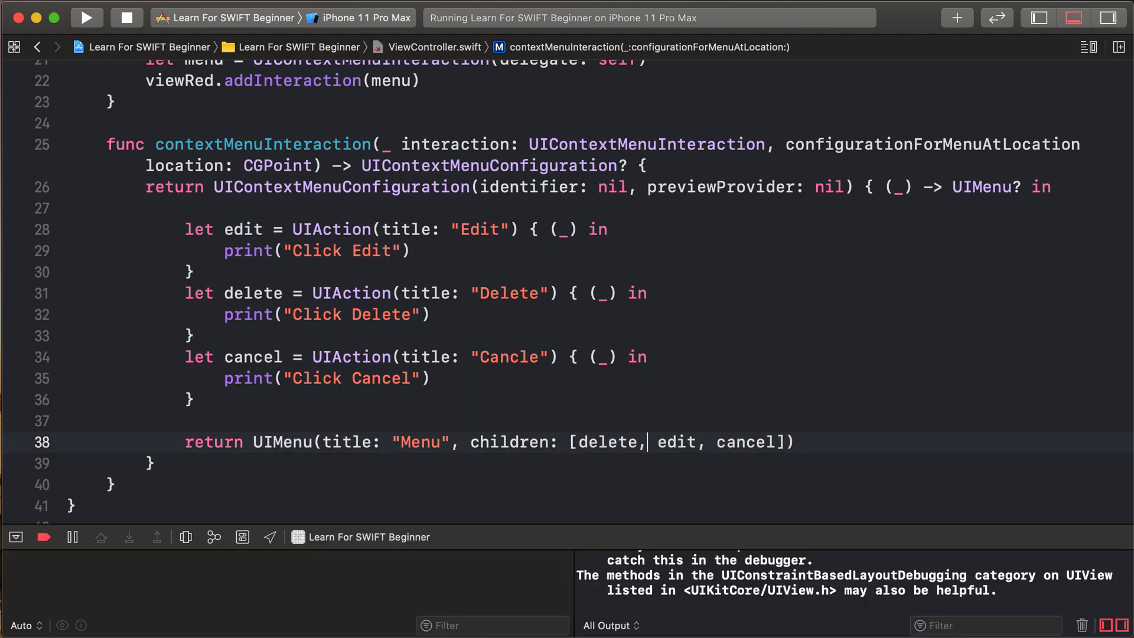
click(85, 17)
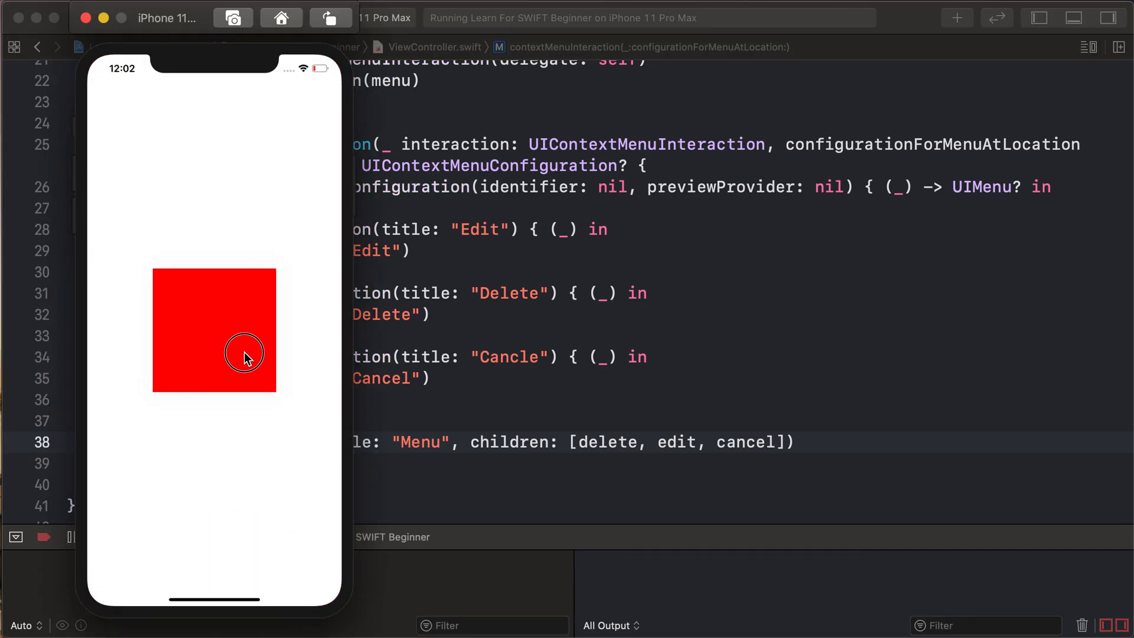
click(243, 353)
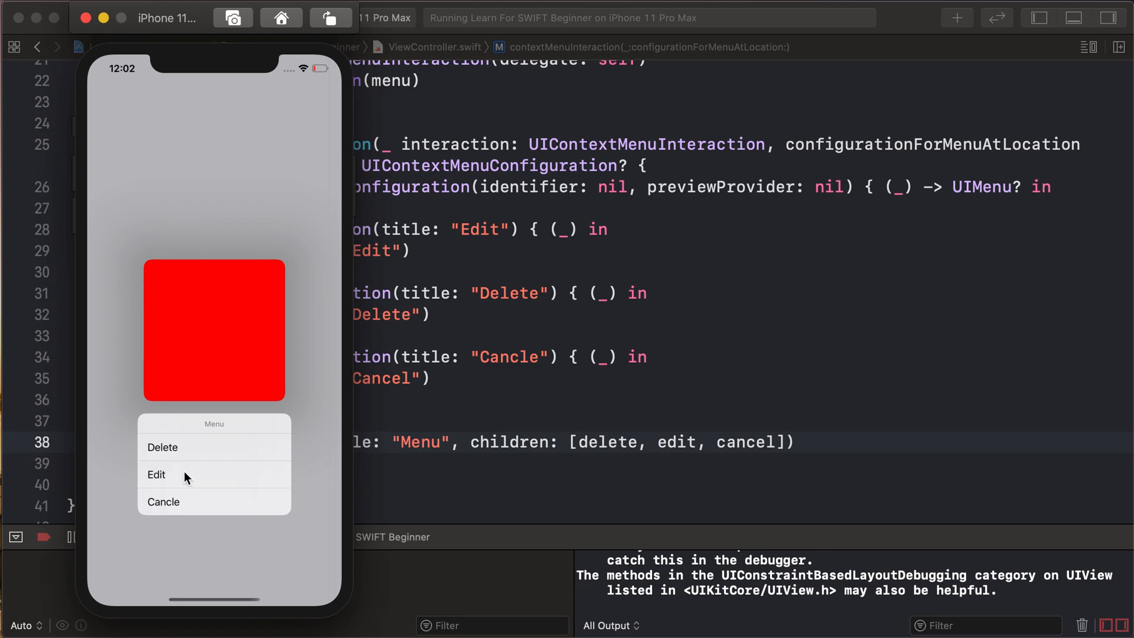
click(156, 475)
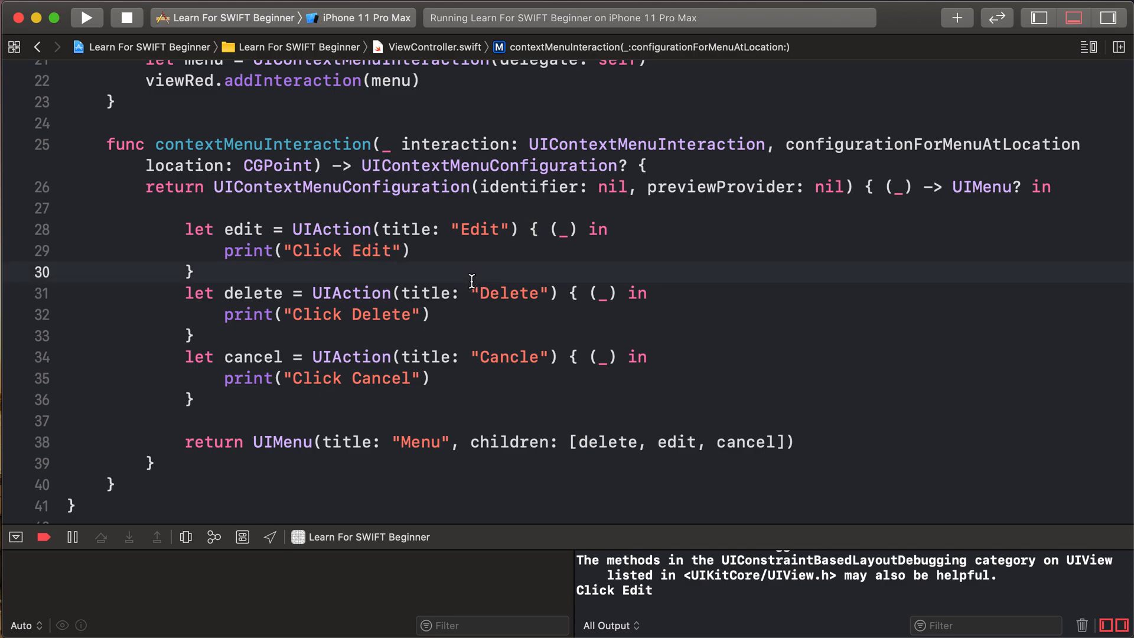
click(198, 272)
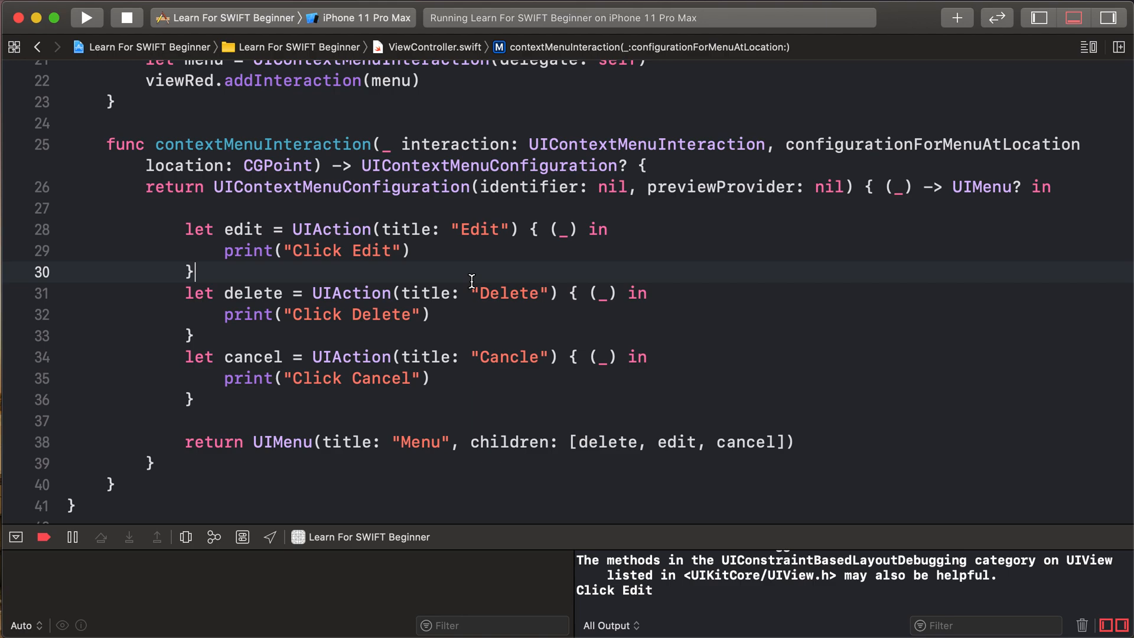